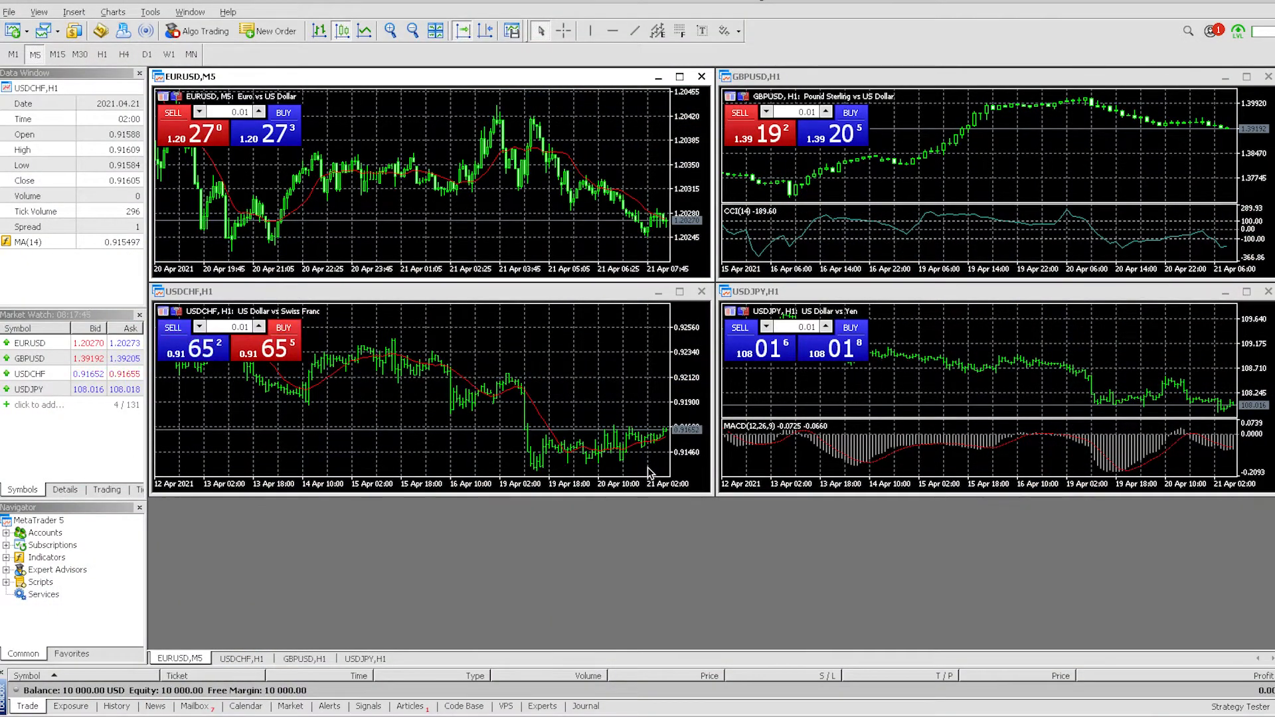
Close all open chart windows and show all symbols in Market Watch
left_click(701, 77)
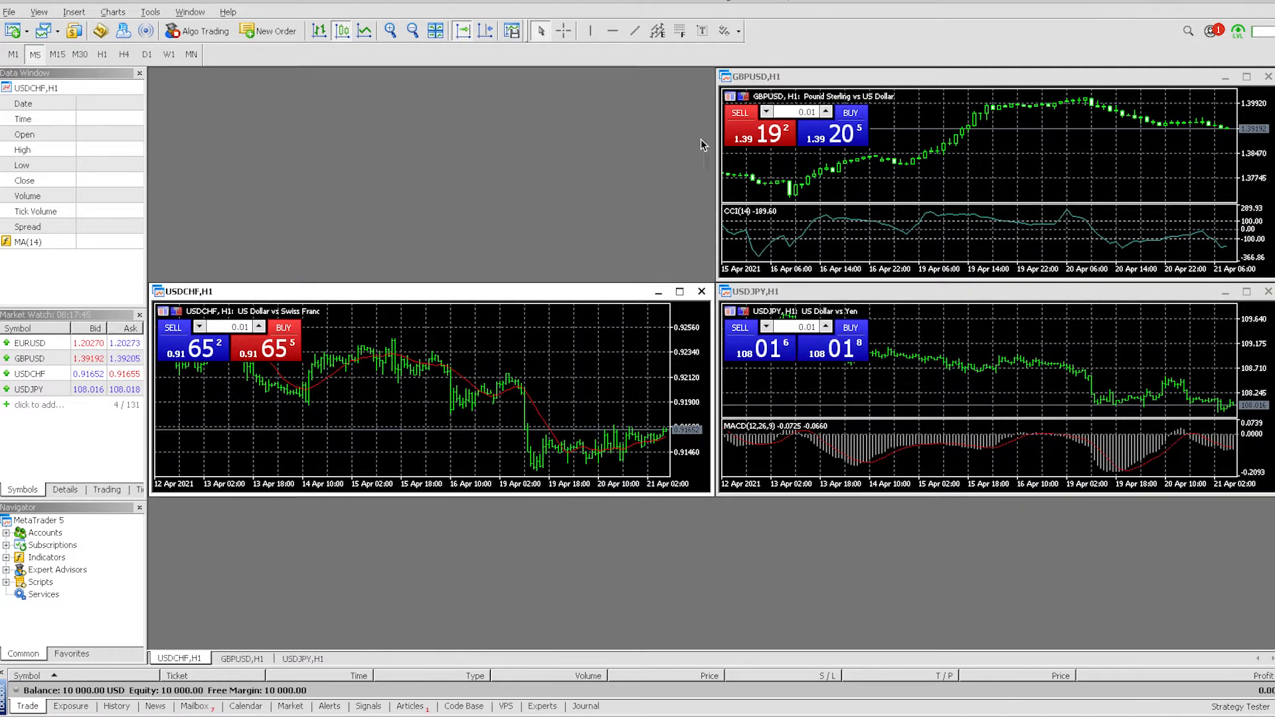
left_click(701, 291)
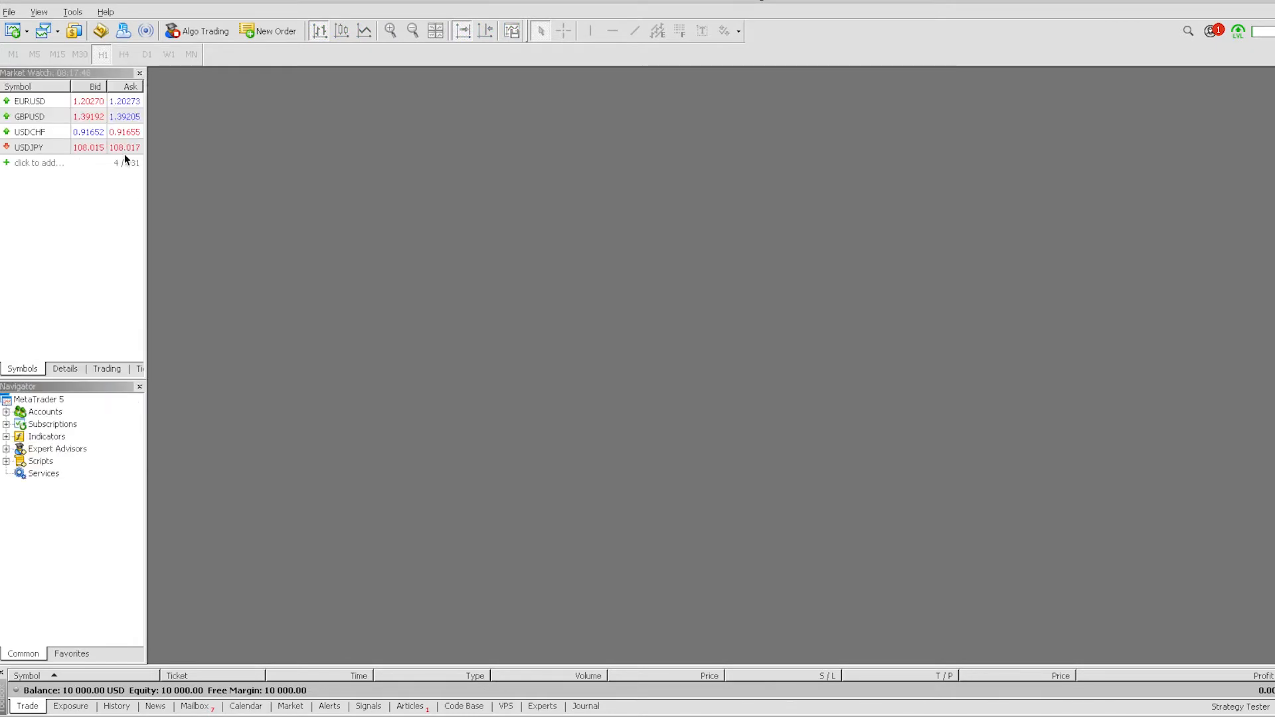
left_click(33, 101)
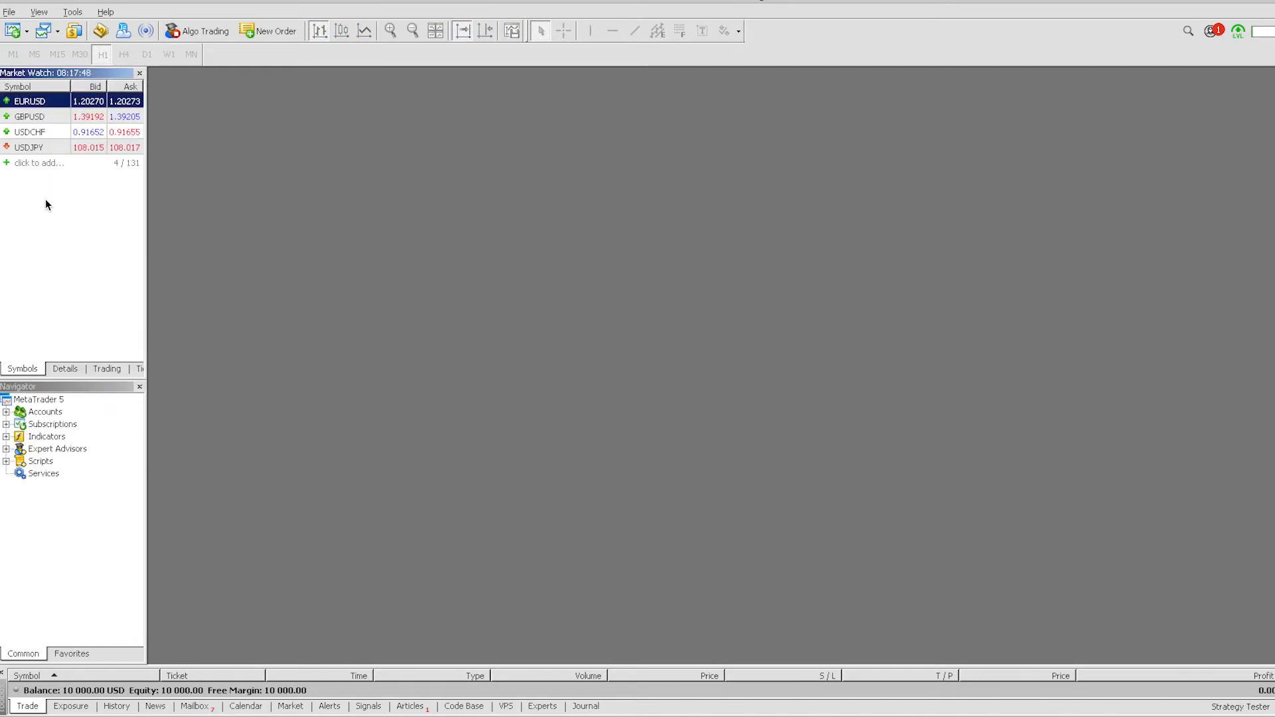
mouse_move(45, 51)
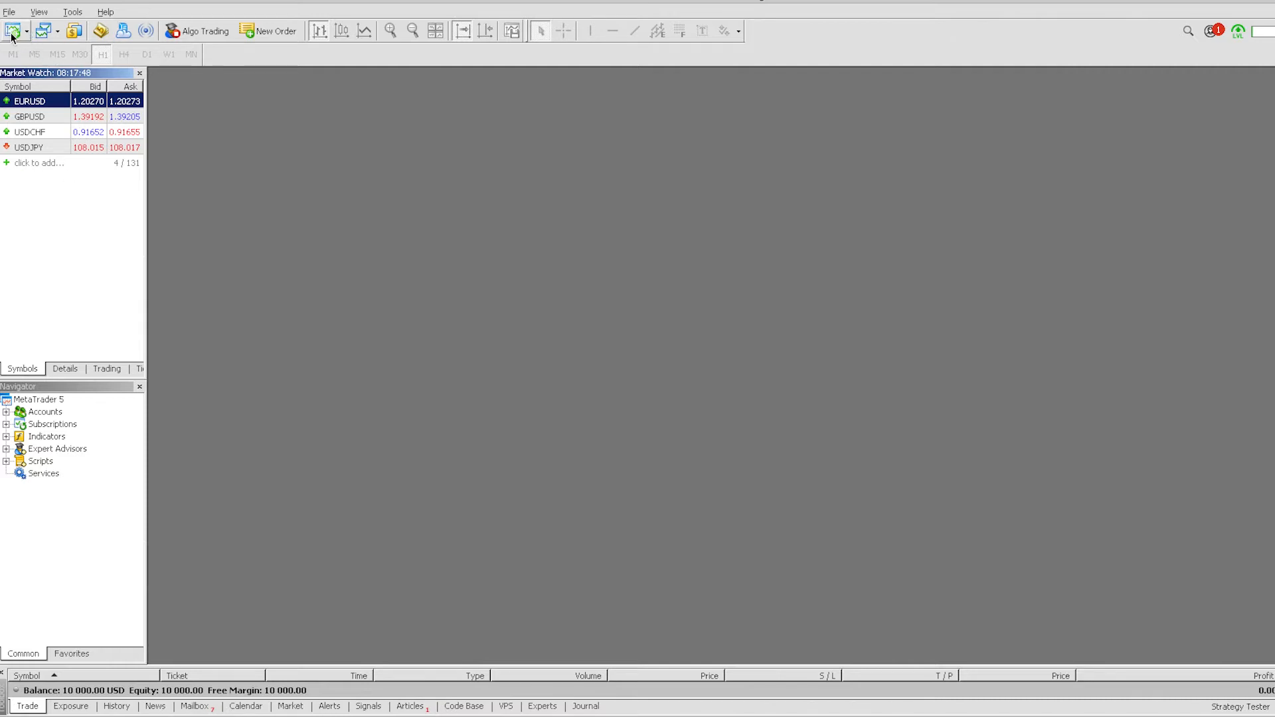
left_click(16, 31)
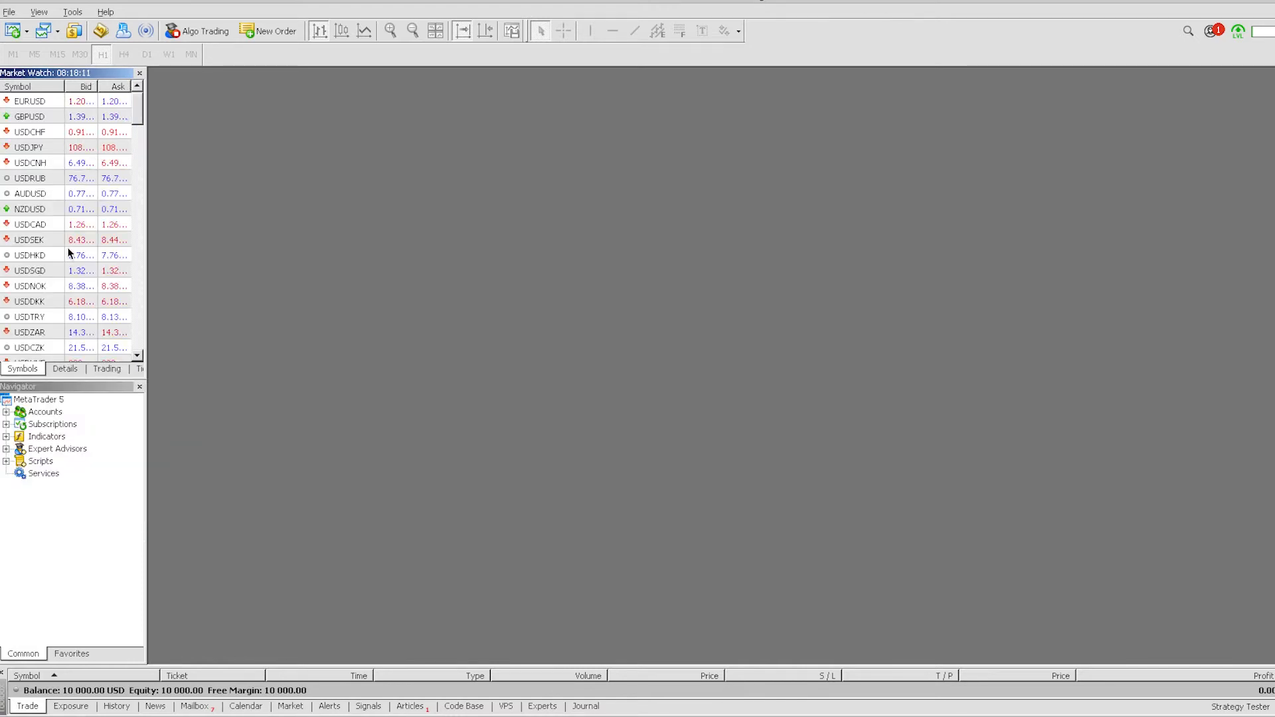
Open a new EURUSD chart and set it to the D1 timeframe
left_click(14, 32)
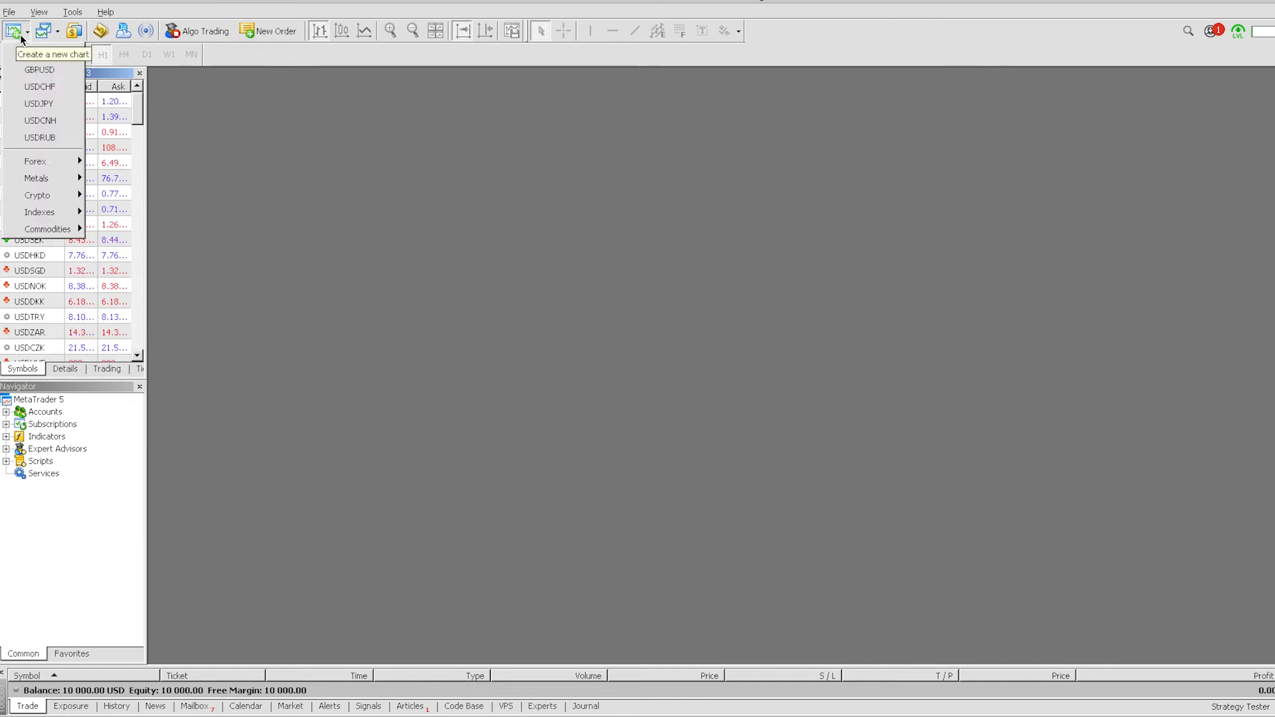
mouse_move(48, 52)
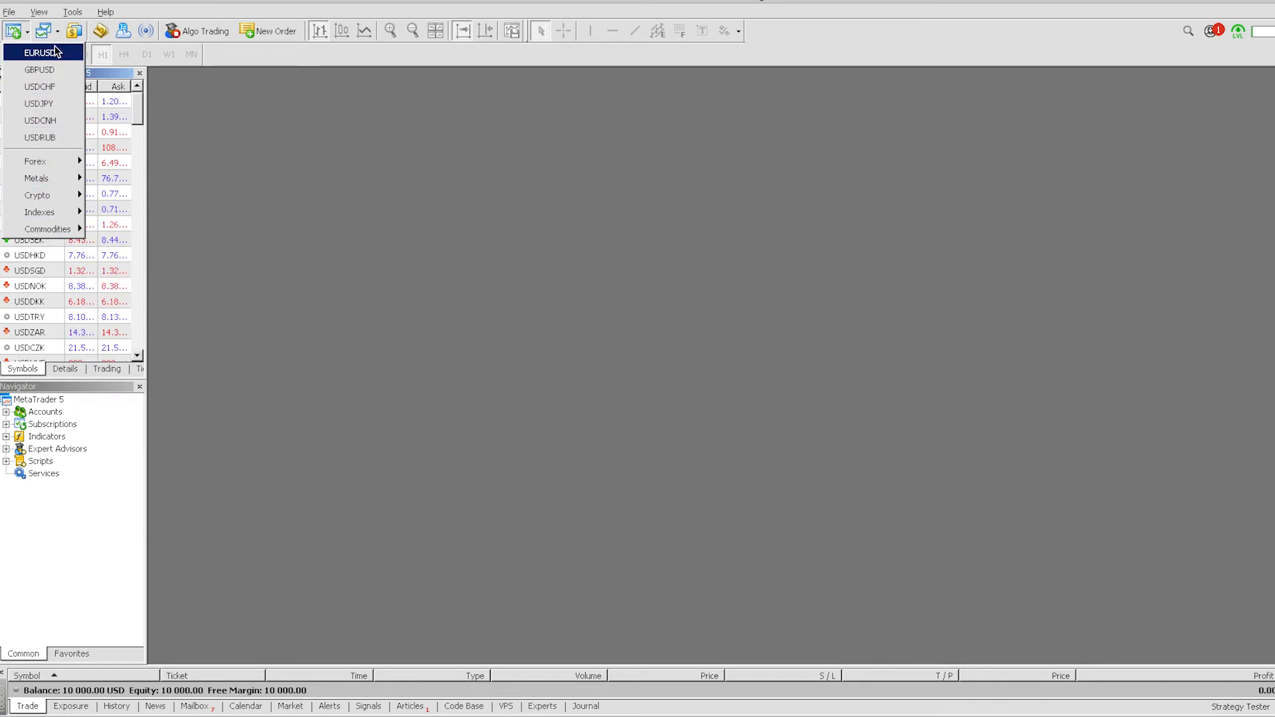
left_click(48, 53)
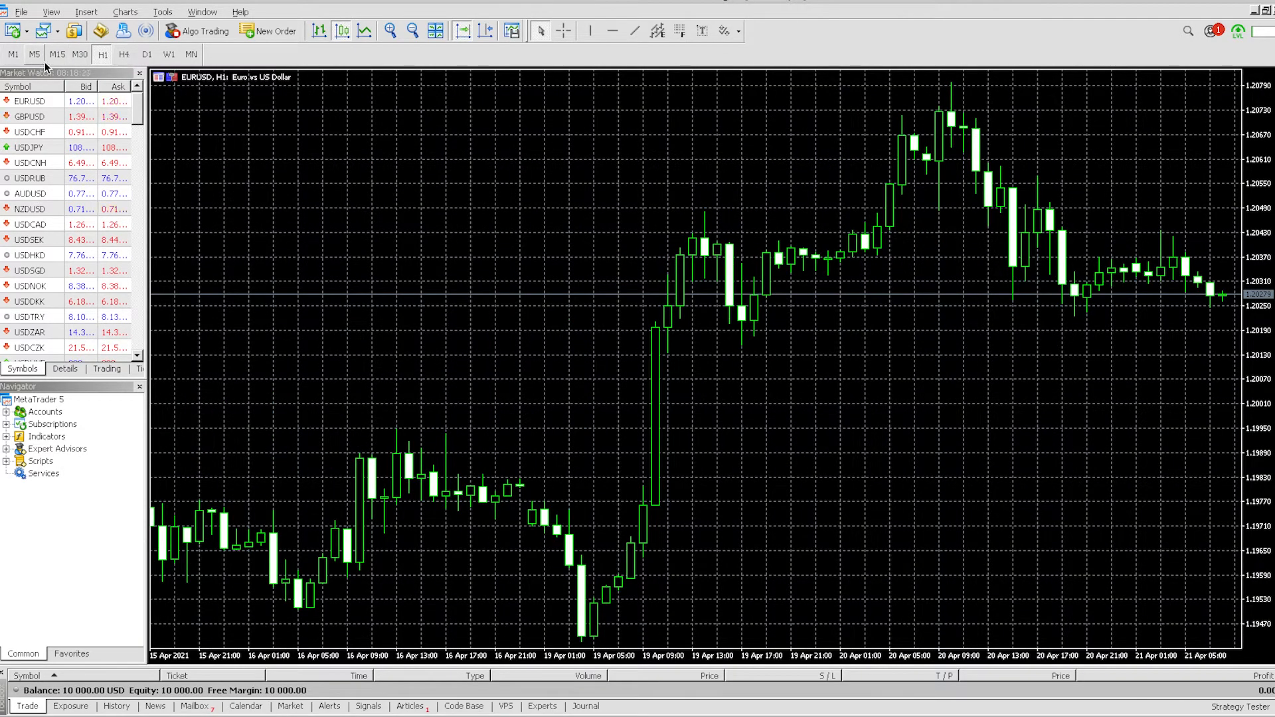
mouse_move(79, 73)
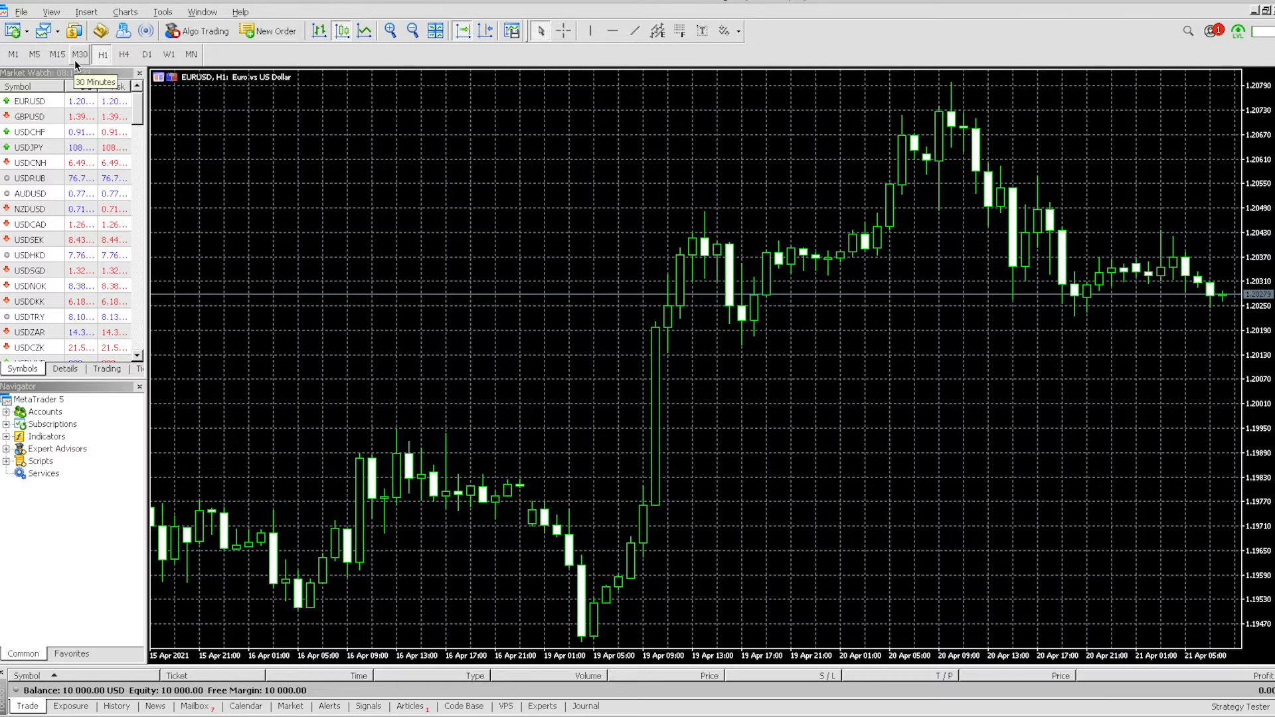
mouse_move(282, 120)
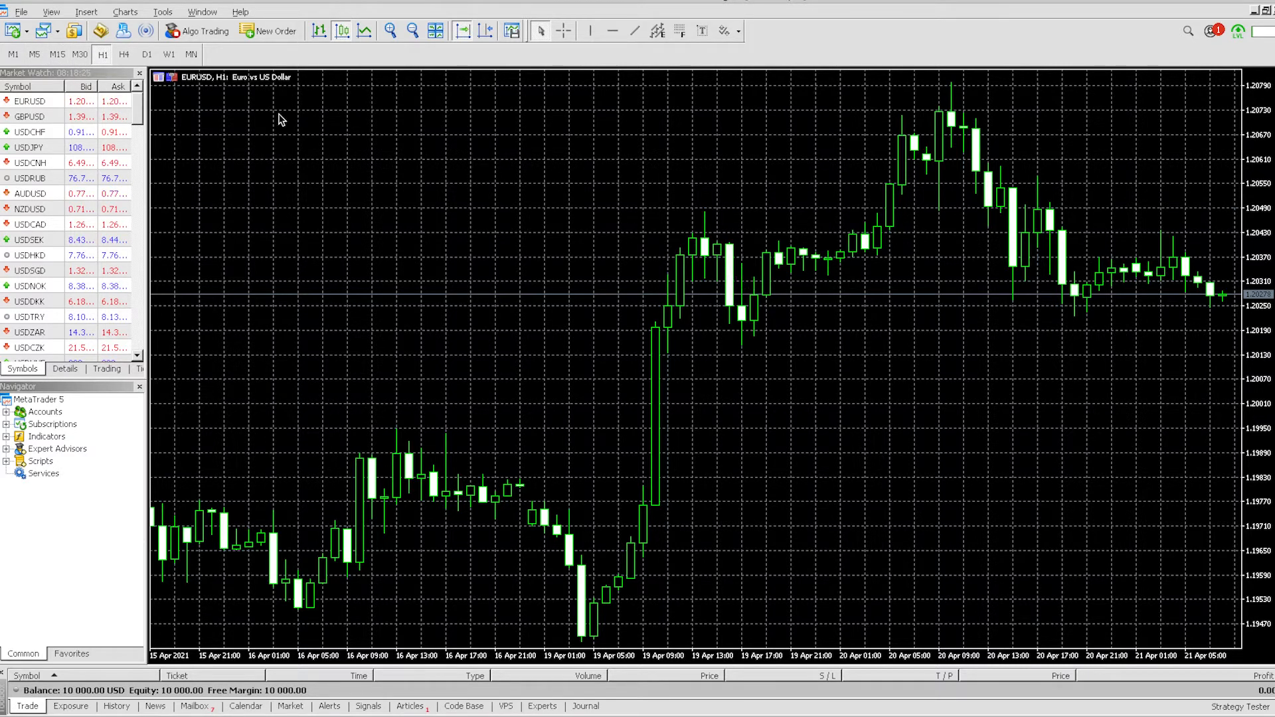
left_click(146, 53)
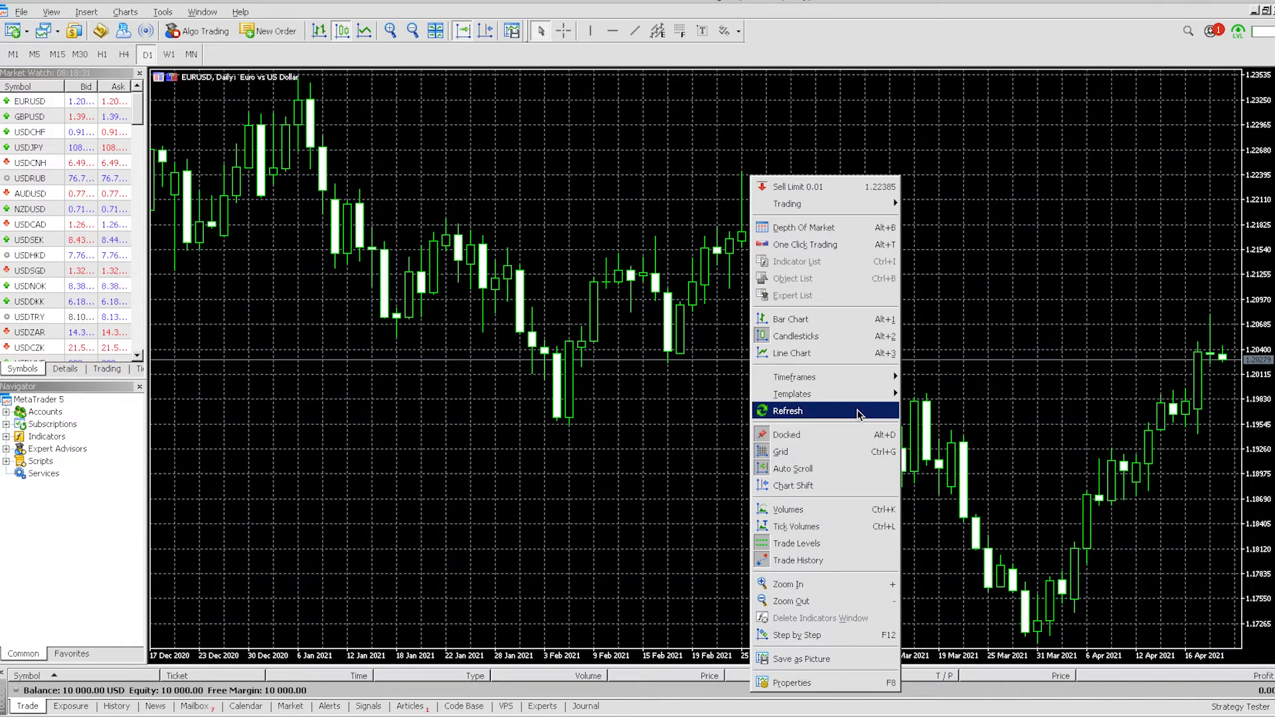
mouse_move(842, 526)
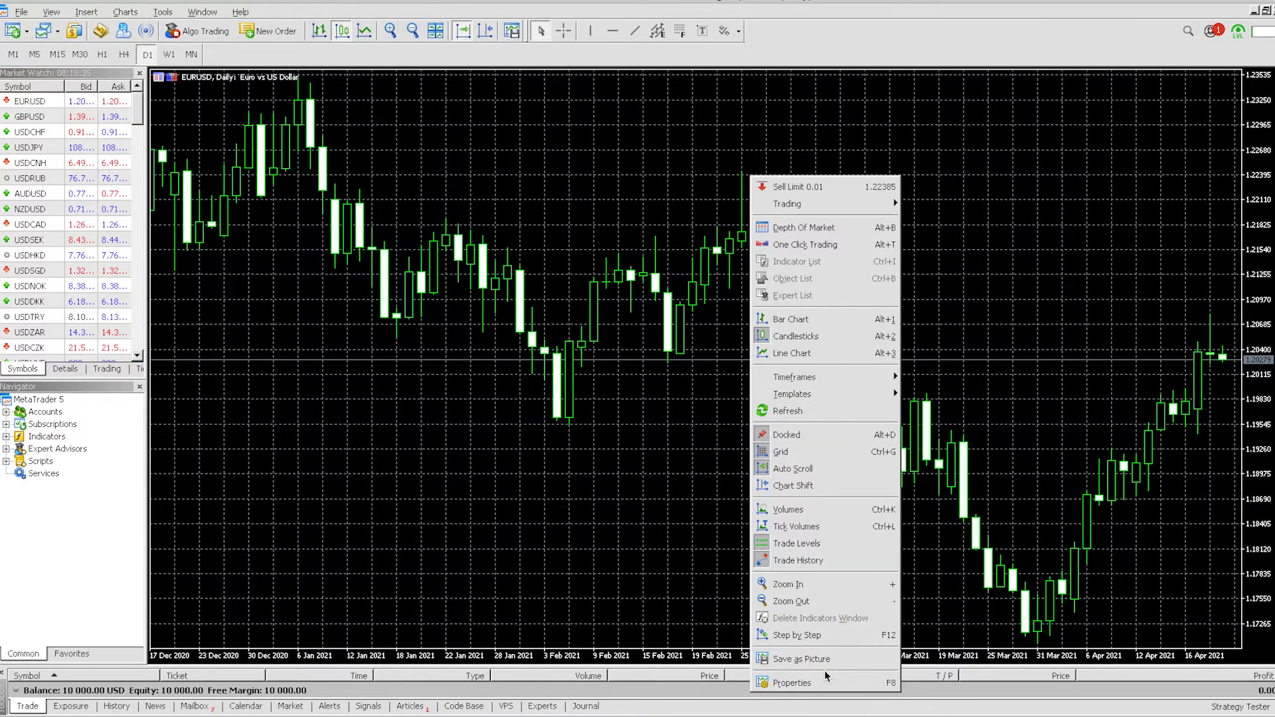
Set the chart's colour scheme to Color on White in its Colors properties
left_click(797, 683)
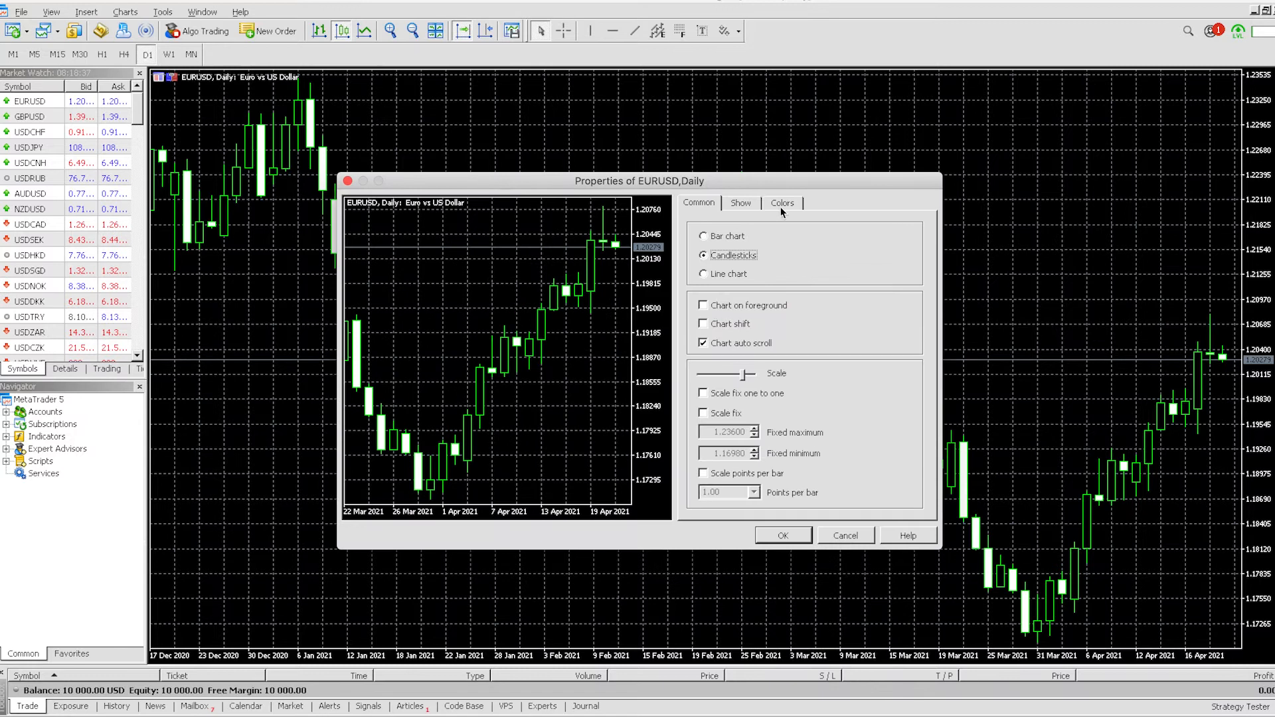
left_click(782, 203)
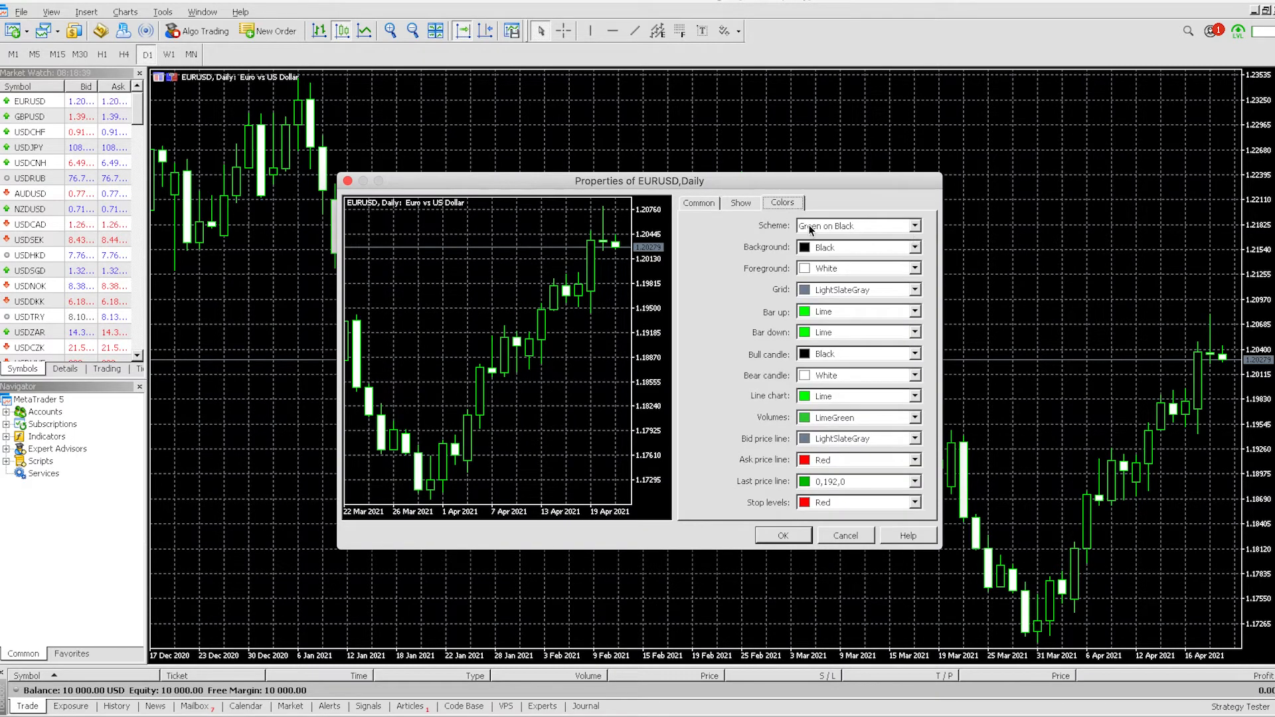
mouse_move(913, 226)
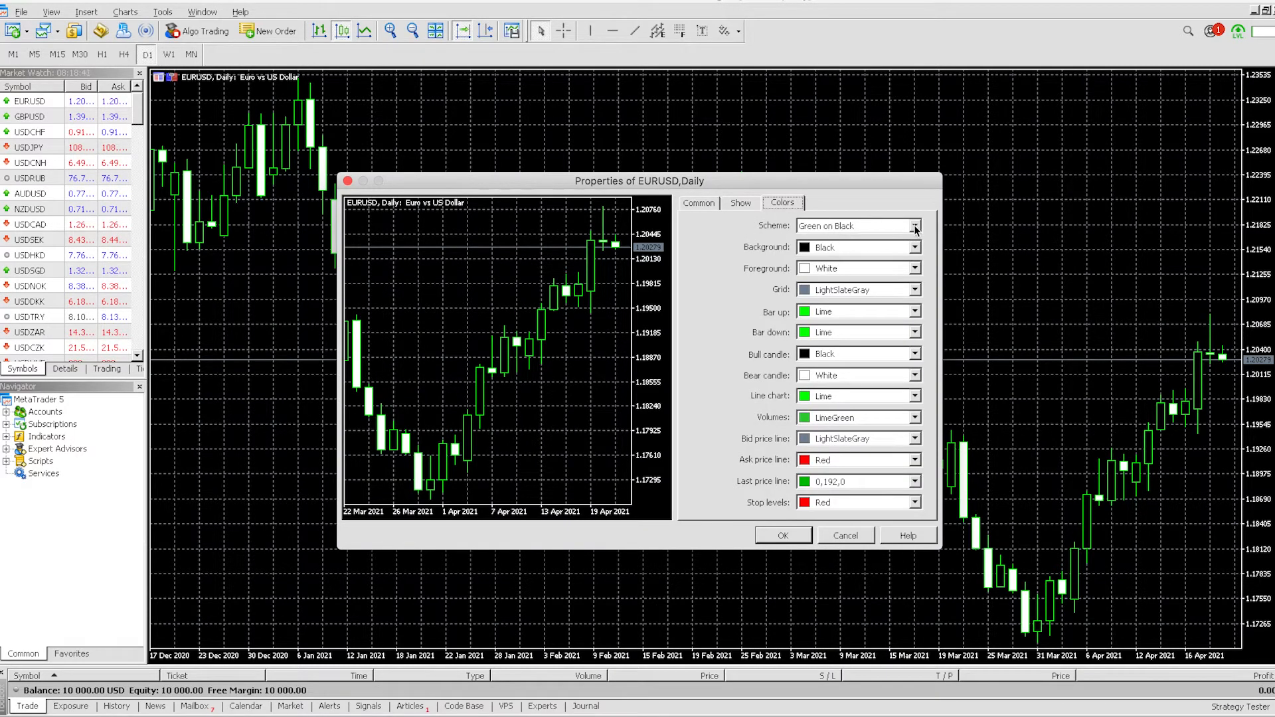
left_click(914, 225)
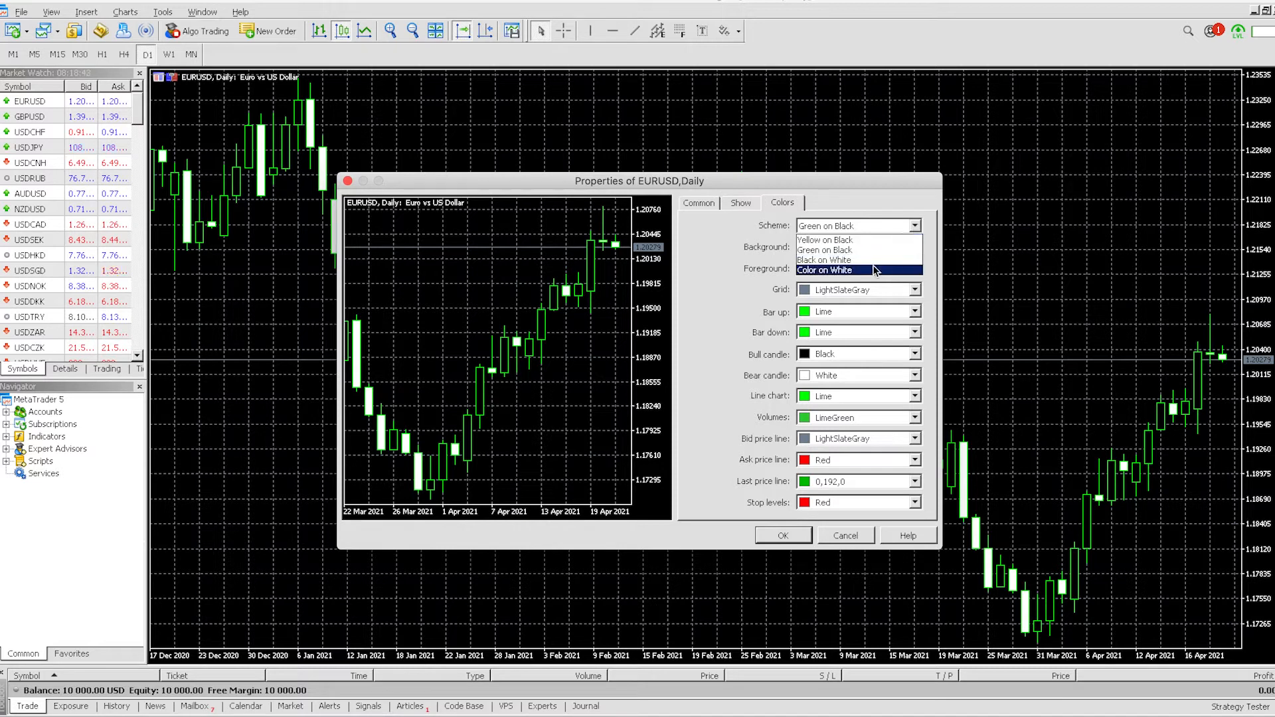
left_click(824, 269)
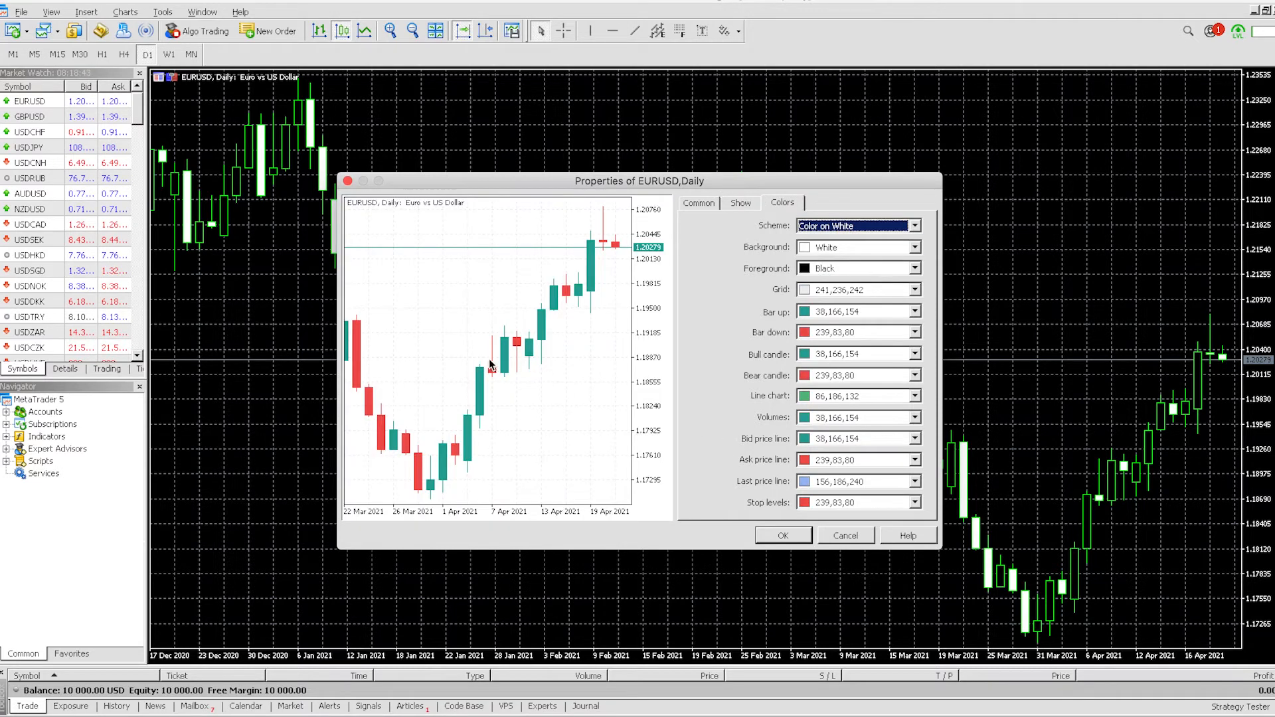
left_click(784, 535)
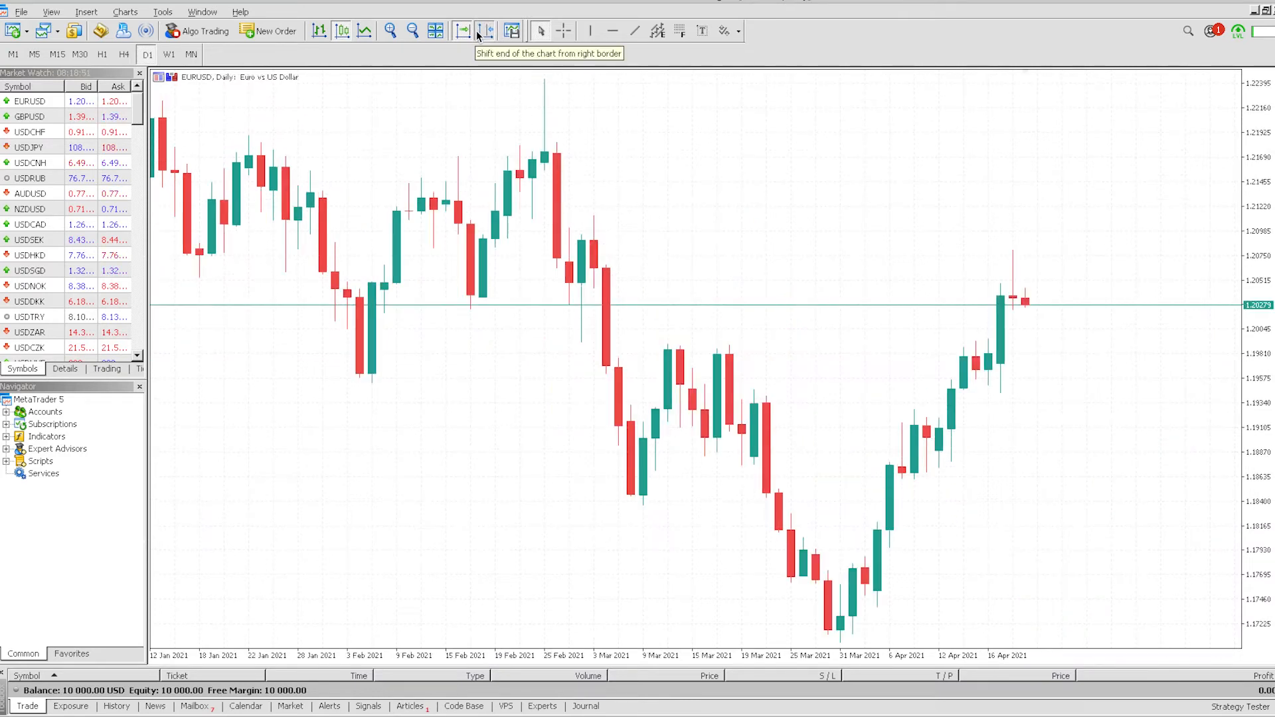
mouse_move(998, 241)
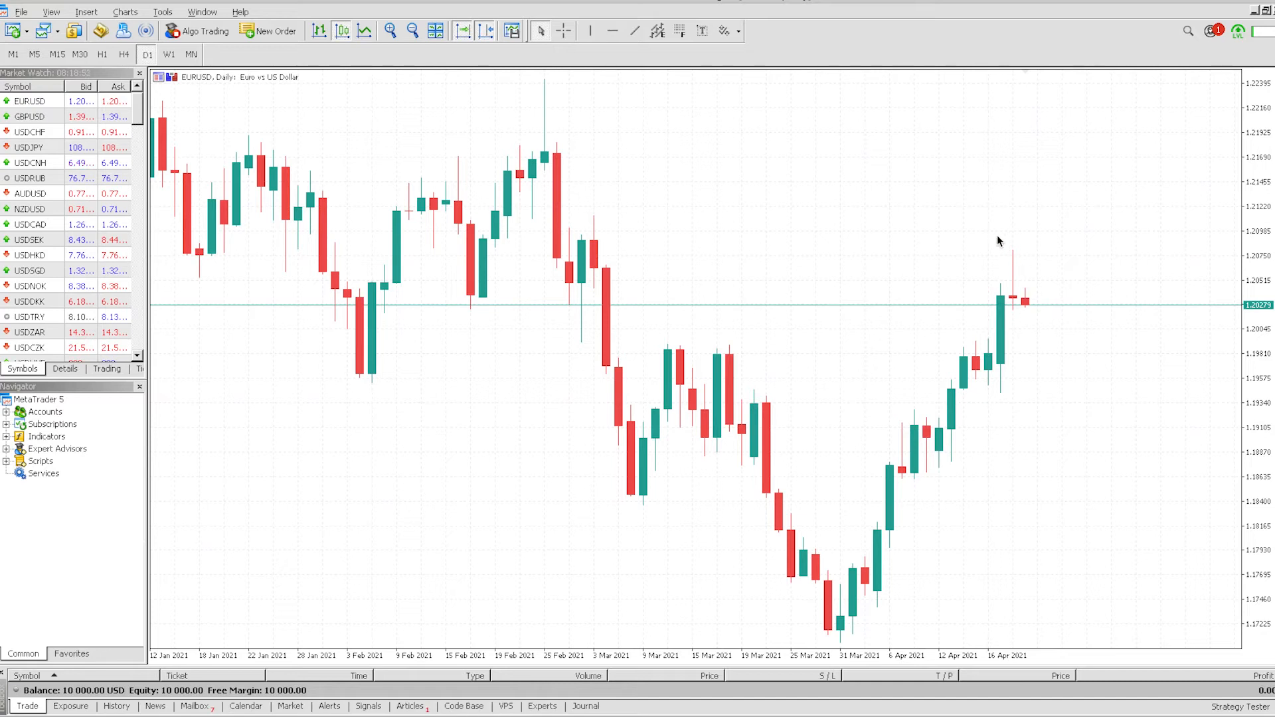
mouse_move(744, 207)
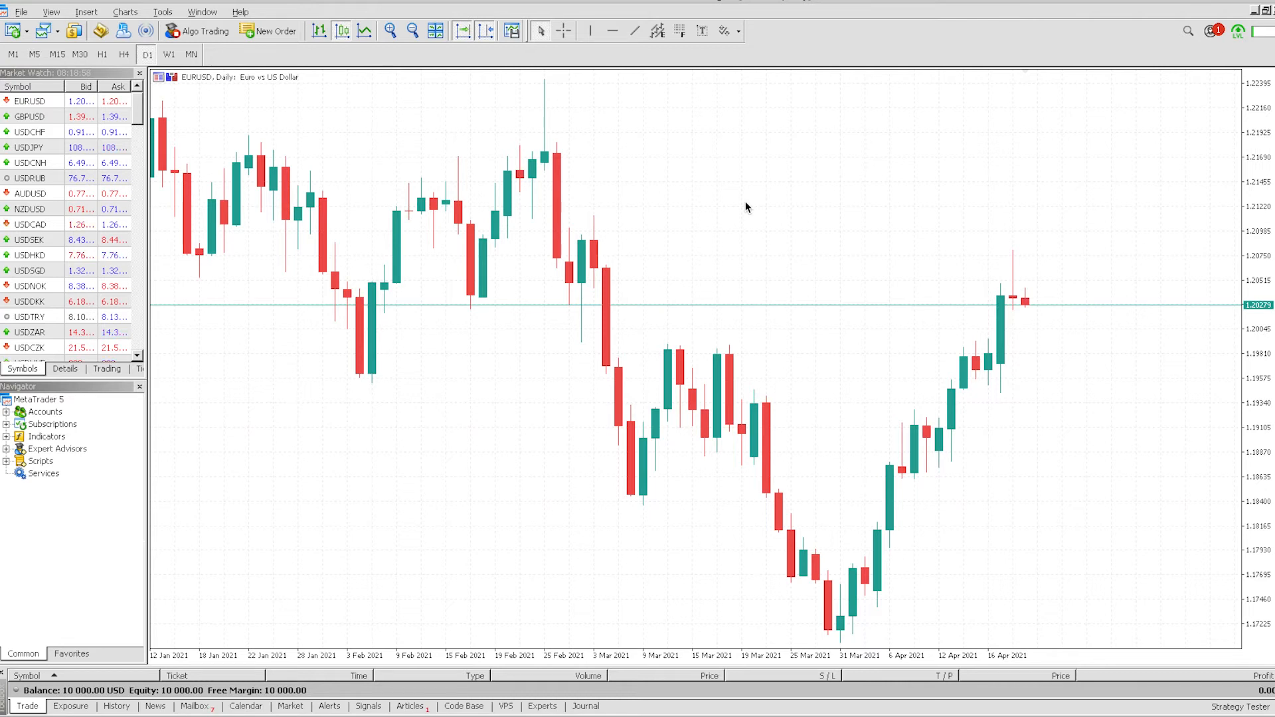
Insert a Moving Average trend indicator with period 50 on the EURUSD daily chart
right_click(747, 206)
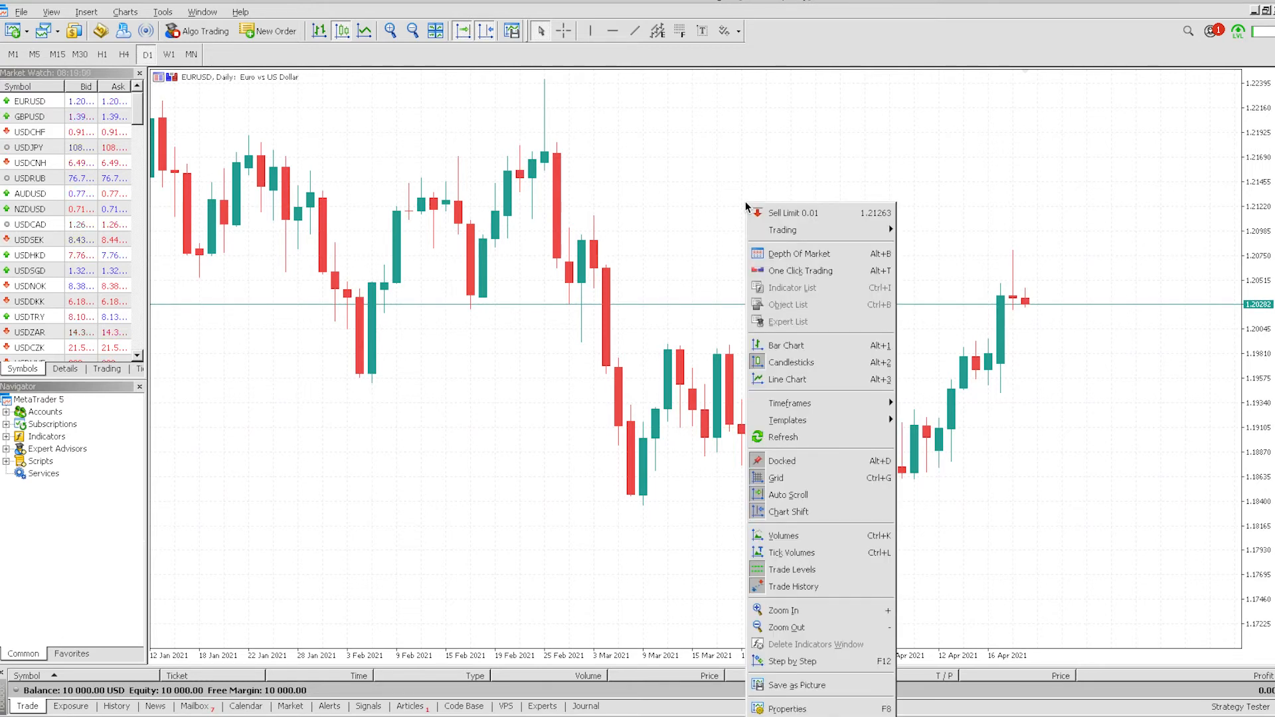
left_click(559, 204)
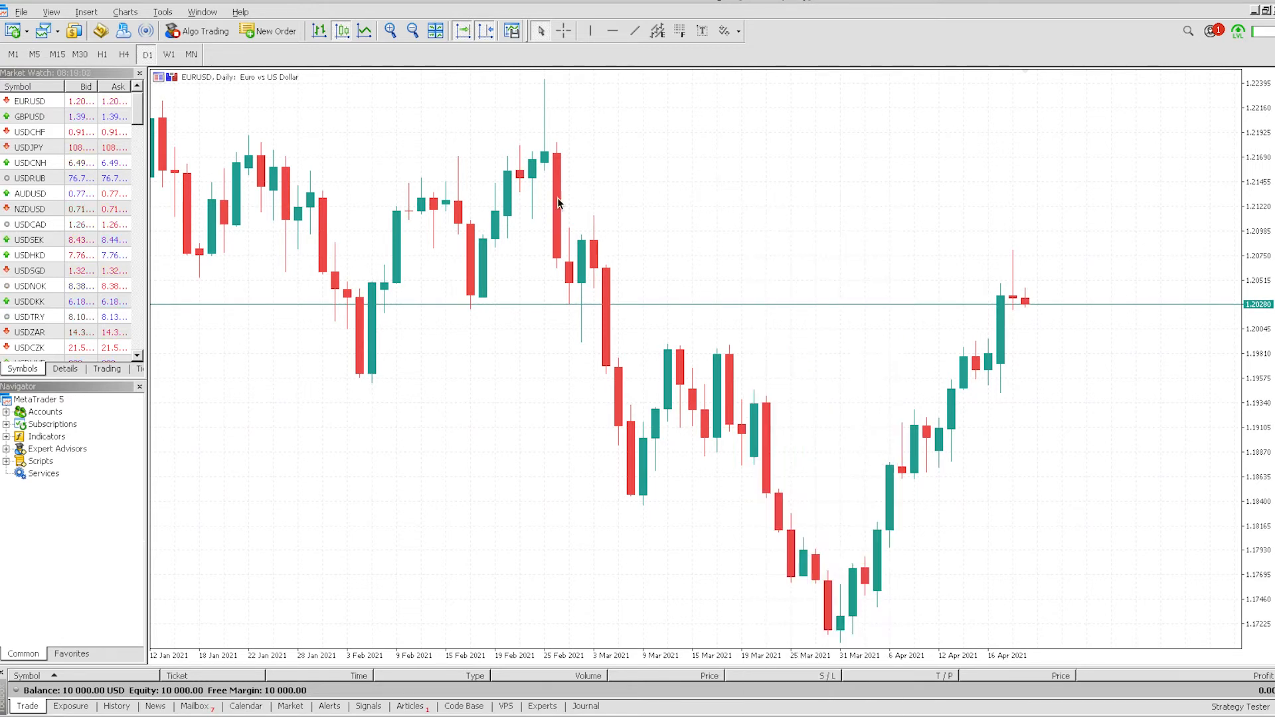
left_click(66, 11)
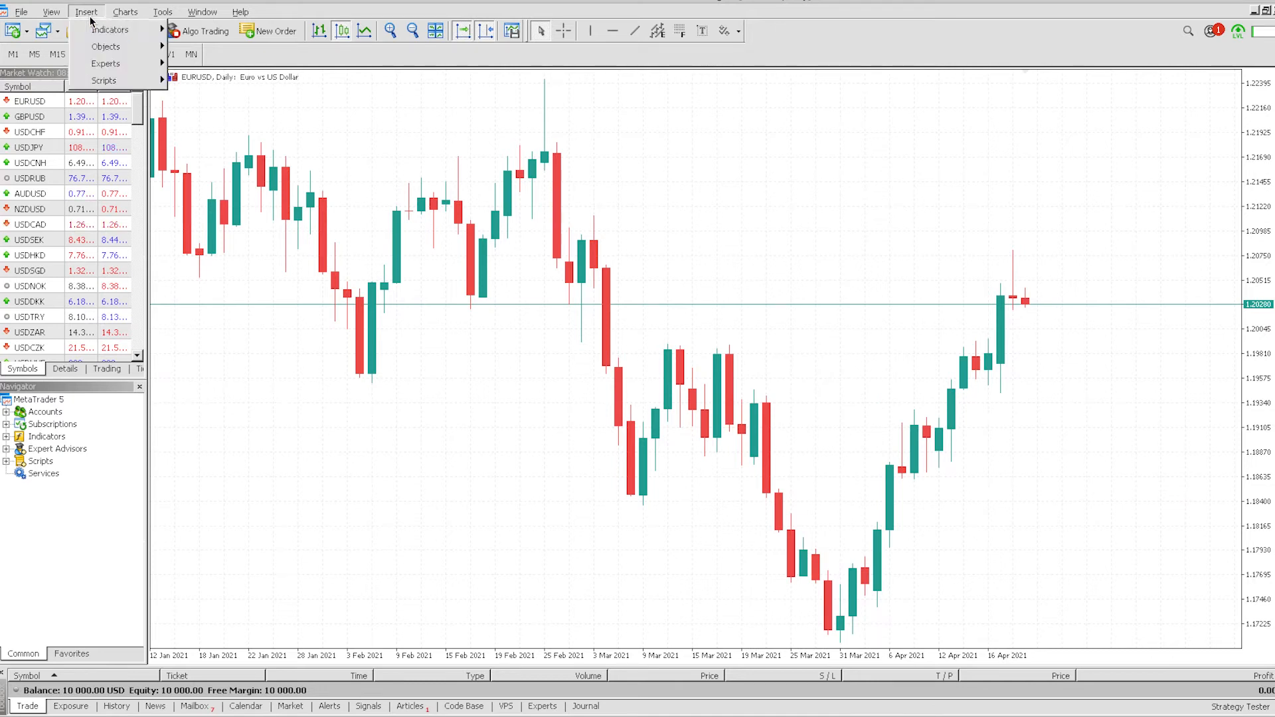
left_click(200, 121)
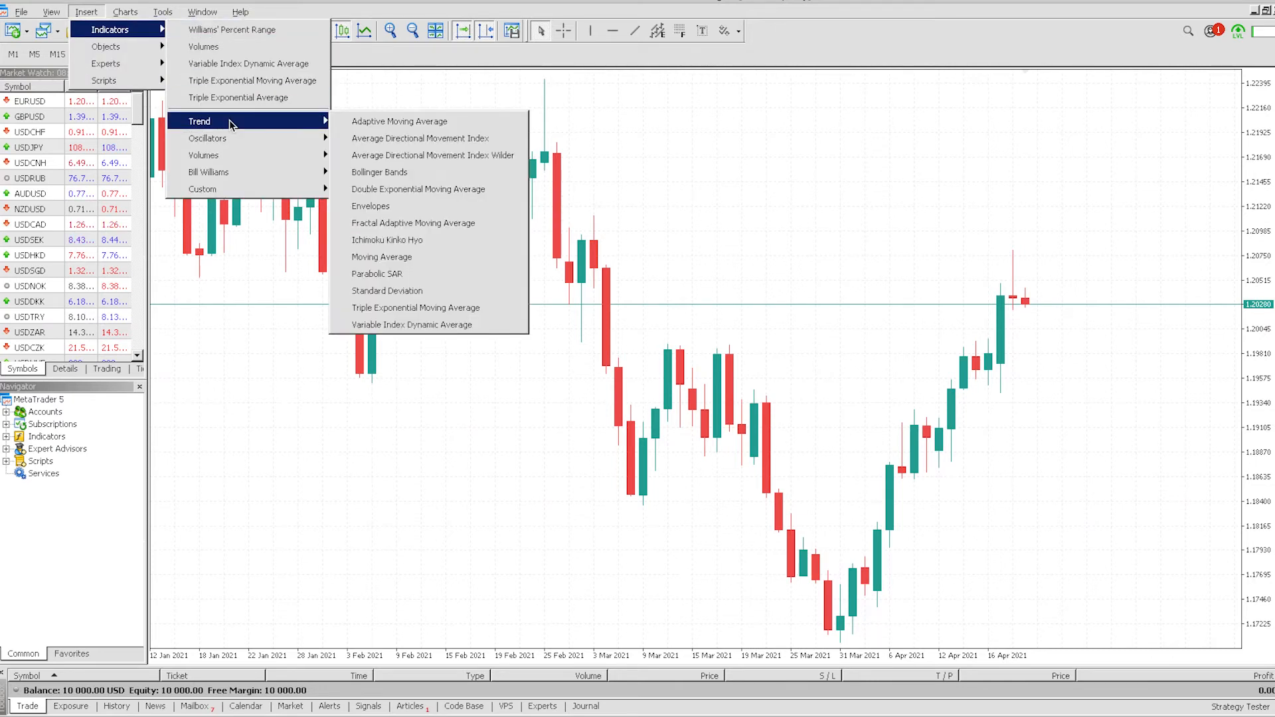
mouse_move(387, 240)
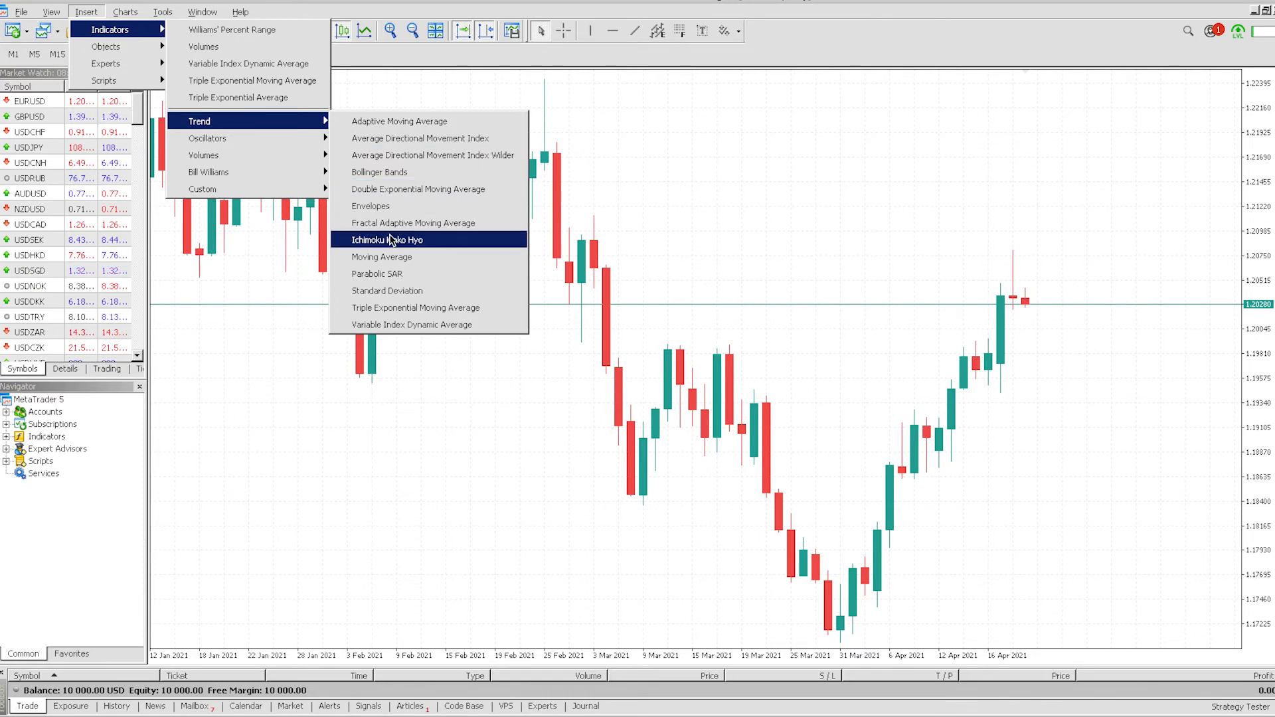
left_click(382, 257)
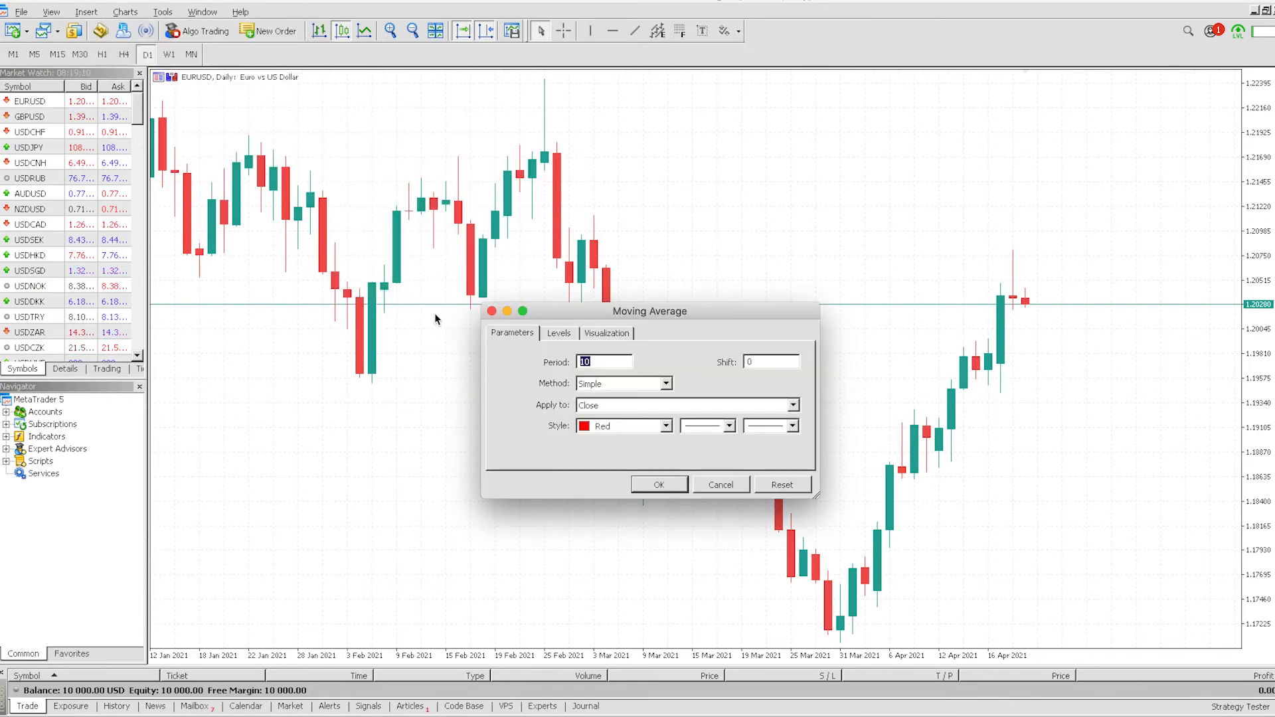
type("50")
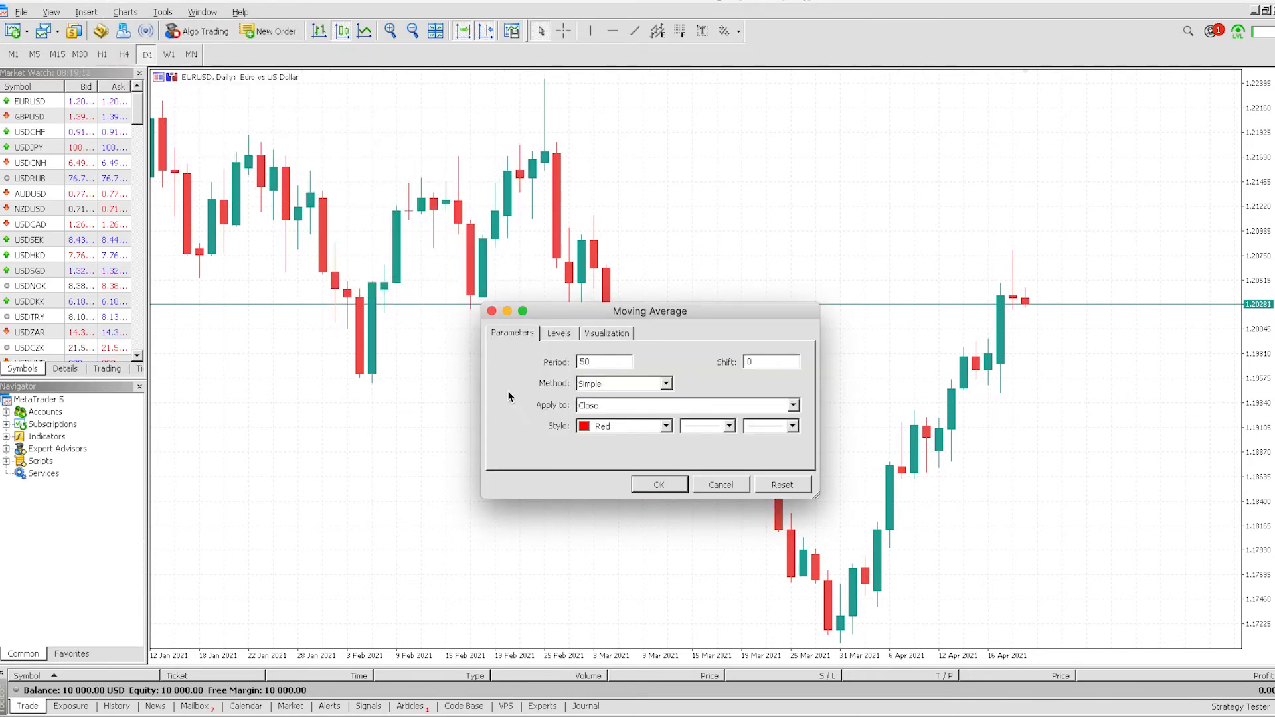
left_click(659, 485)
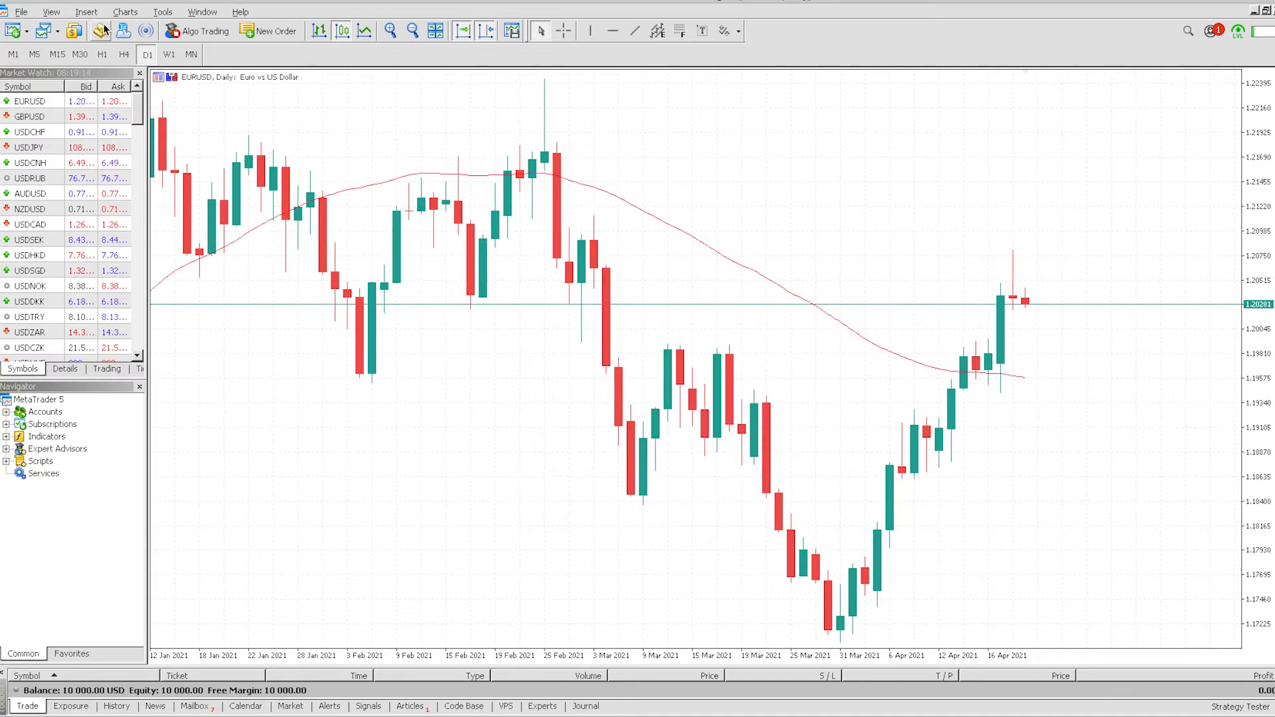
Insert a second Moving Average with period 200 in a bluish-green colour
left_click(85, 11)
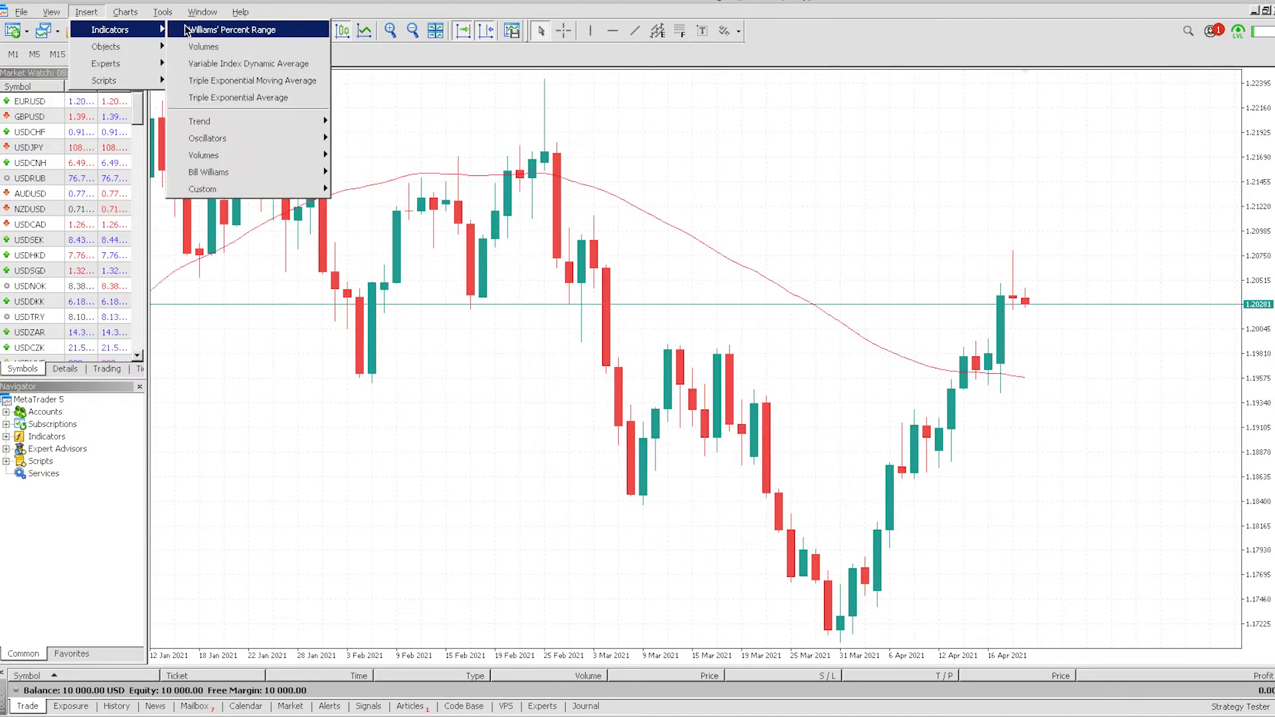
left_click(199, 121)
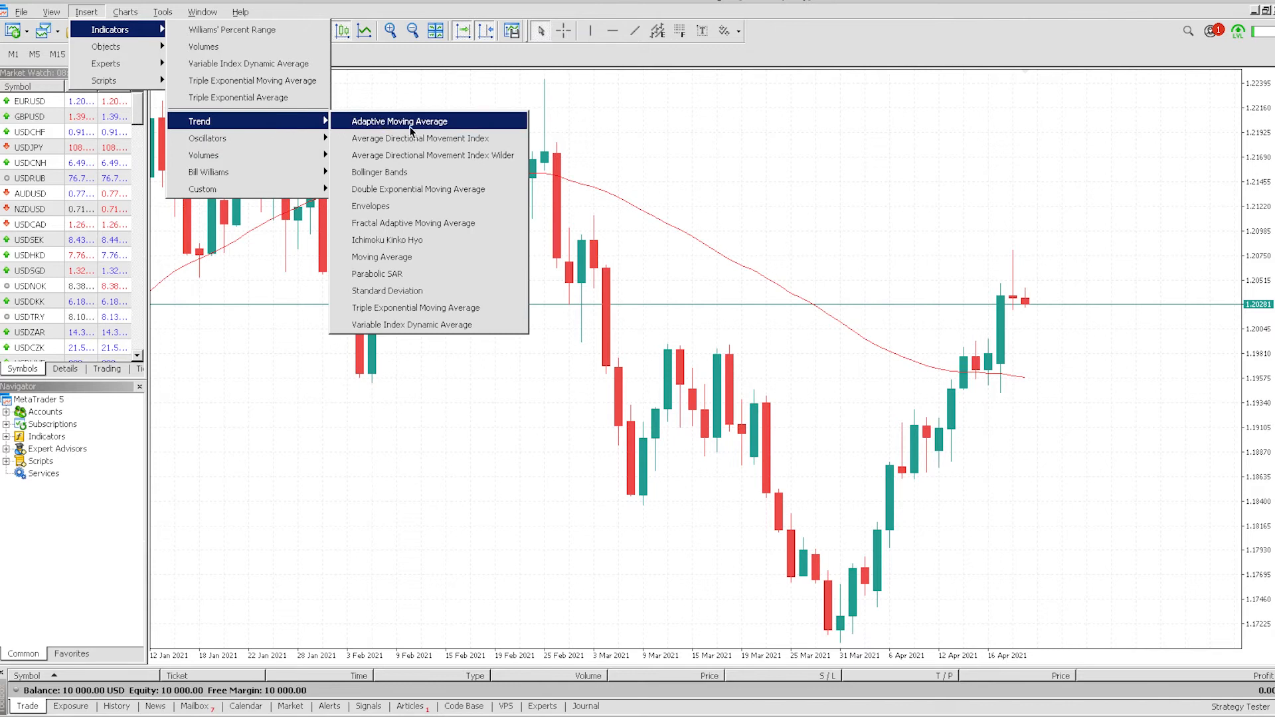
left_click(381, 257)
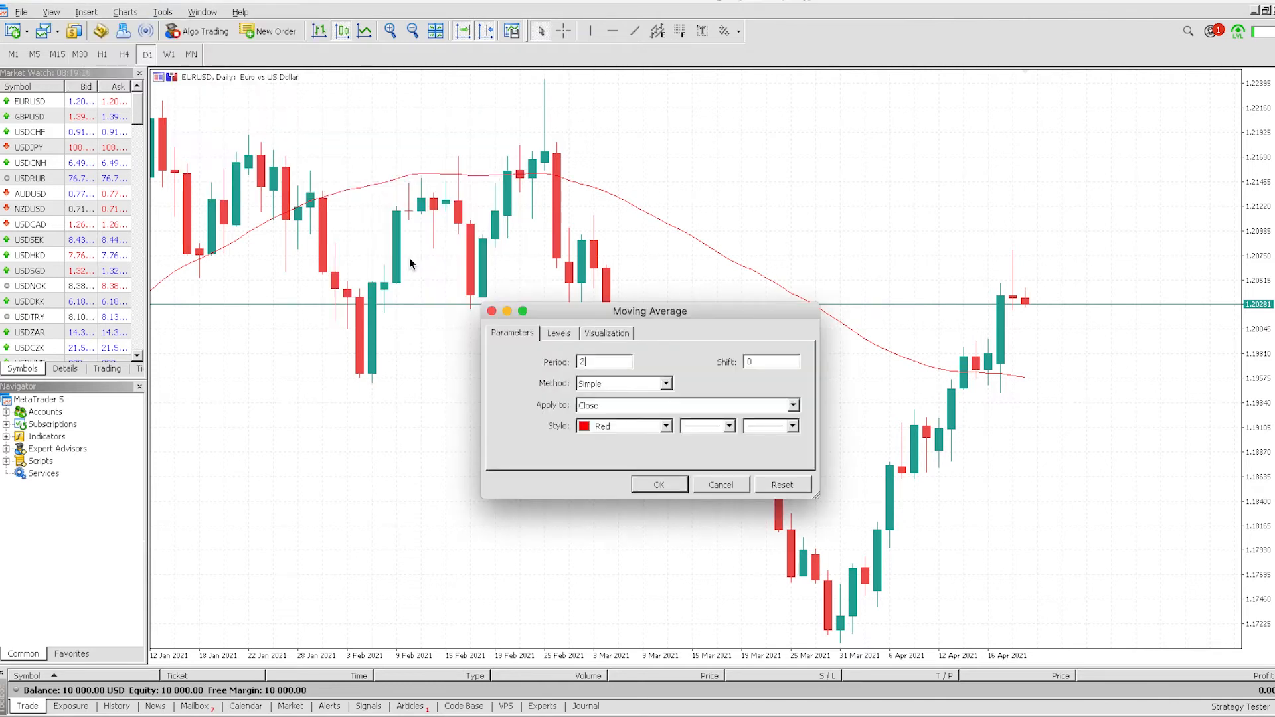
type("200")
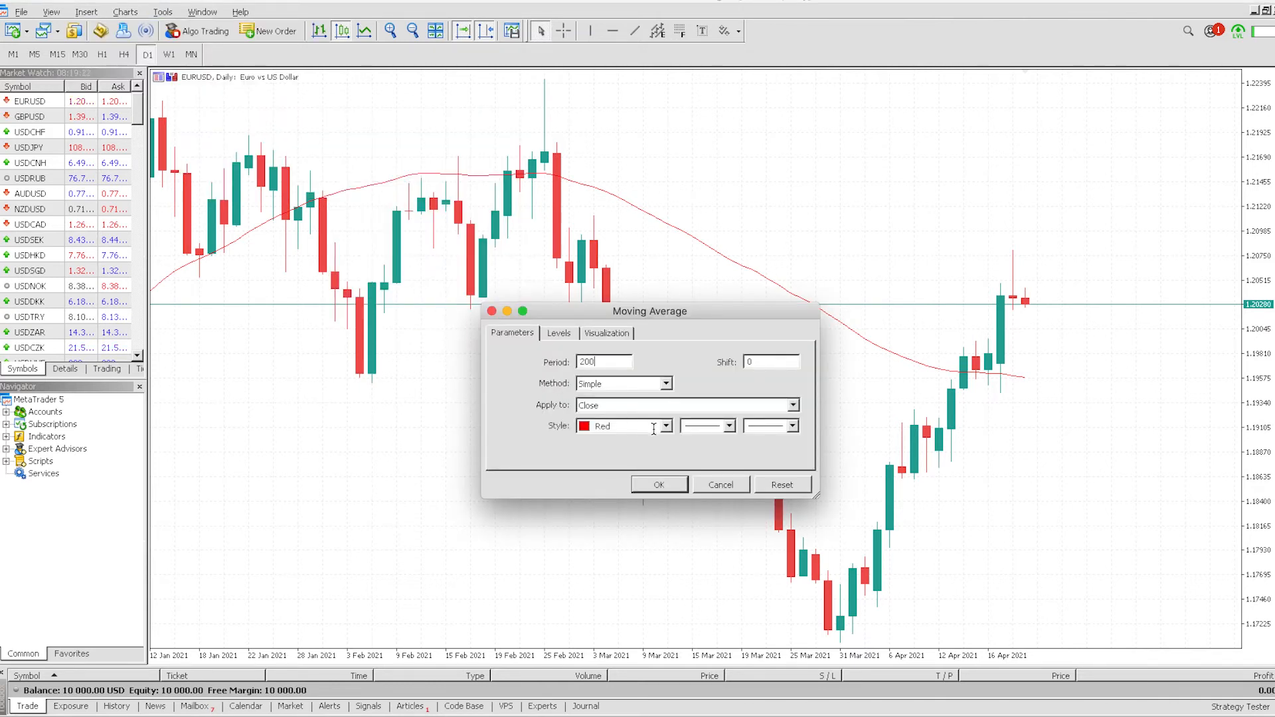
left_click(664, 425)
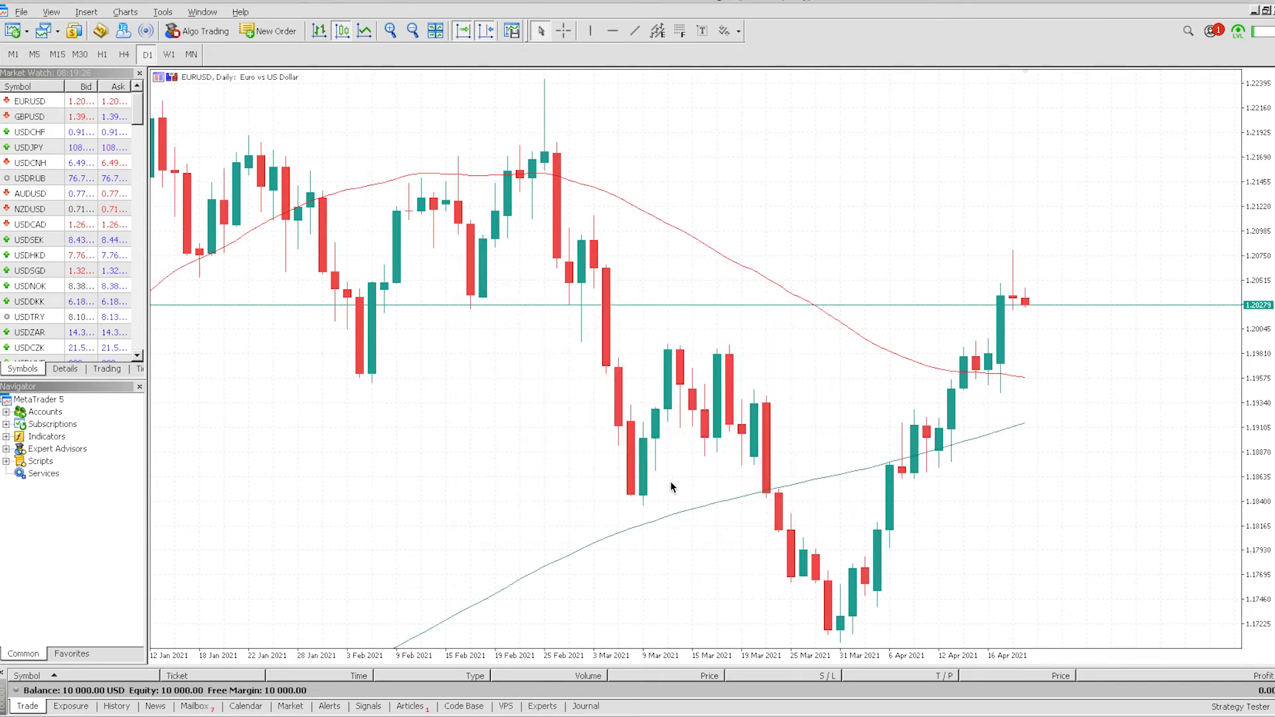
mouse_move(794, 215)
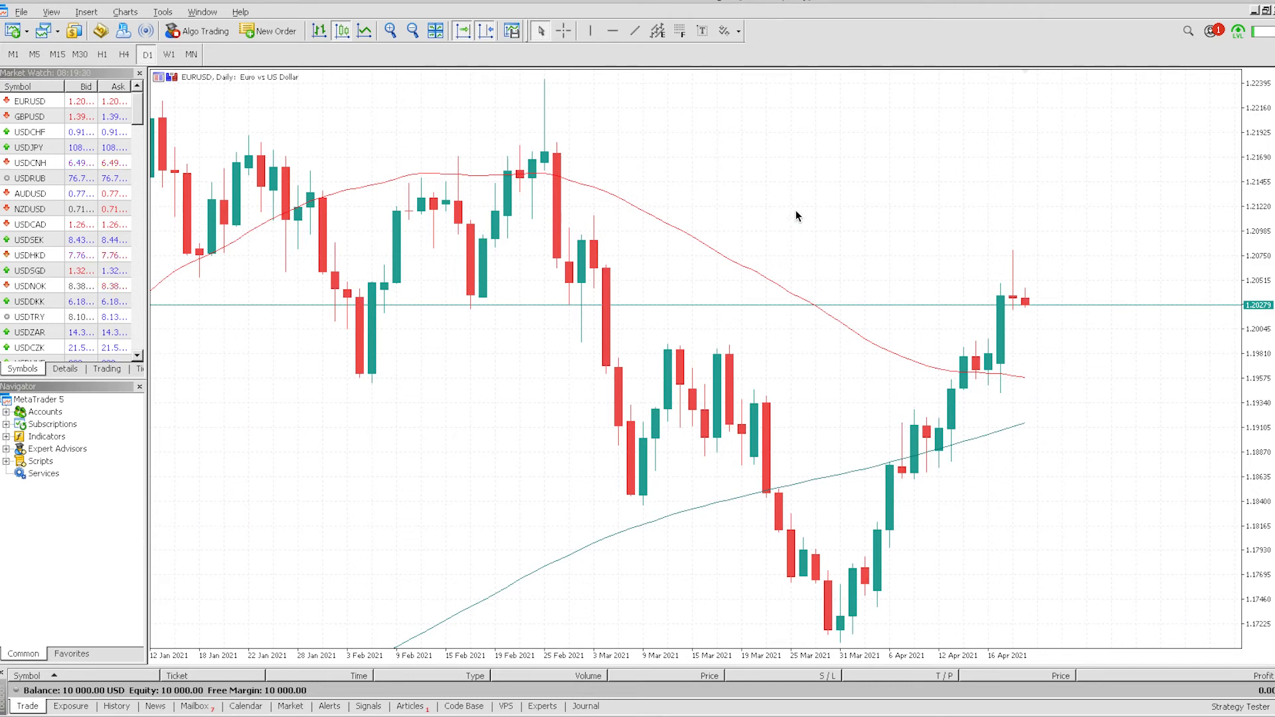
Save the chart setup as a template named 'Green and Red'
right_click(797, 216)
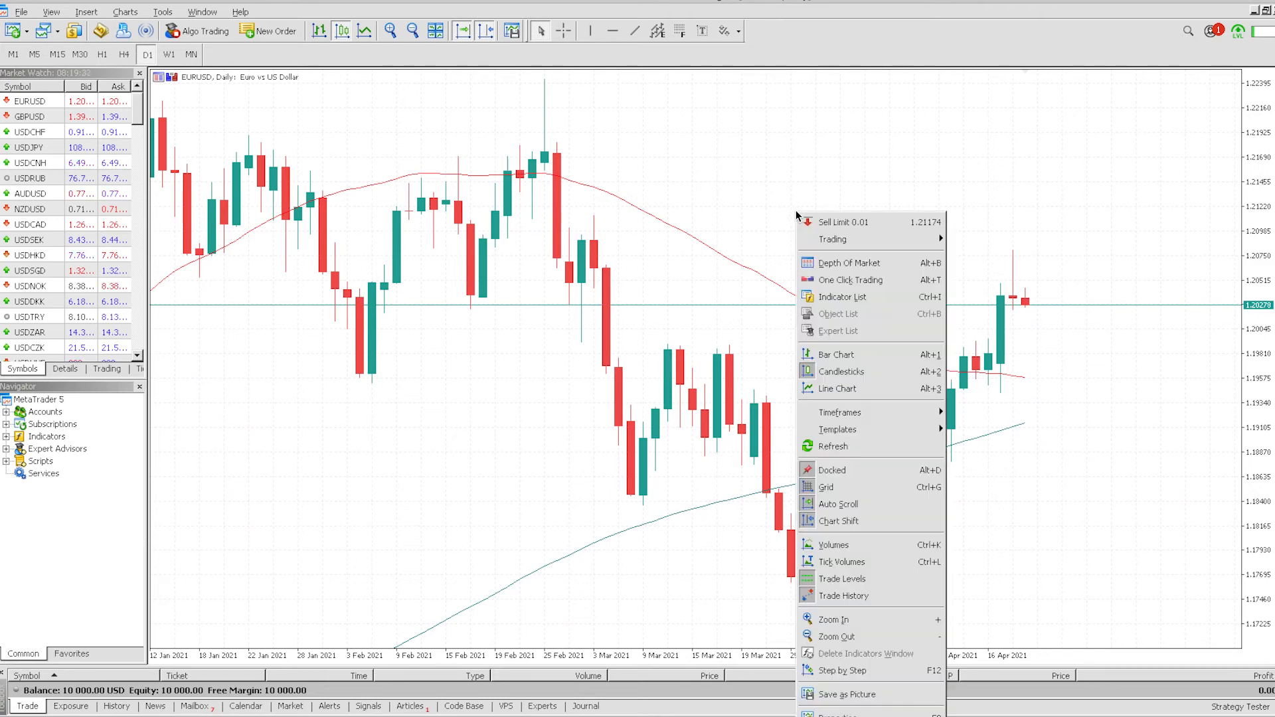
mouse_move(836, 431)
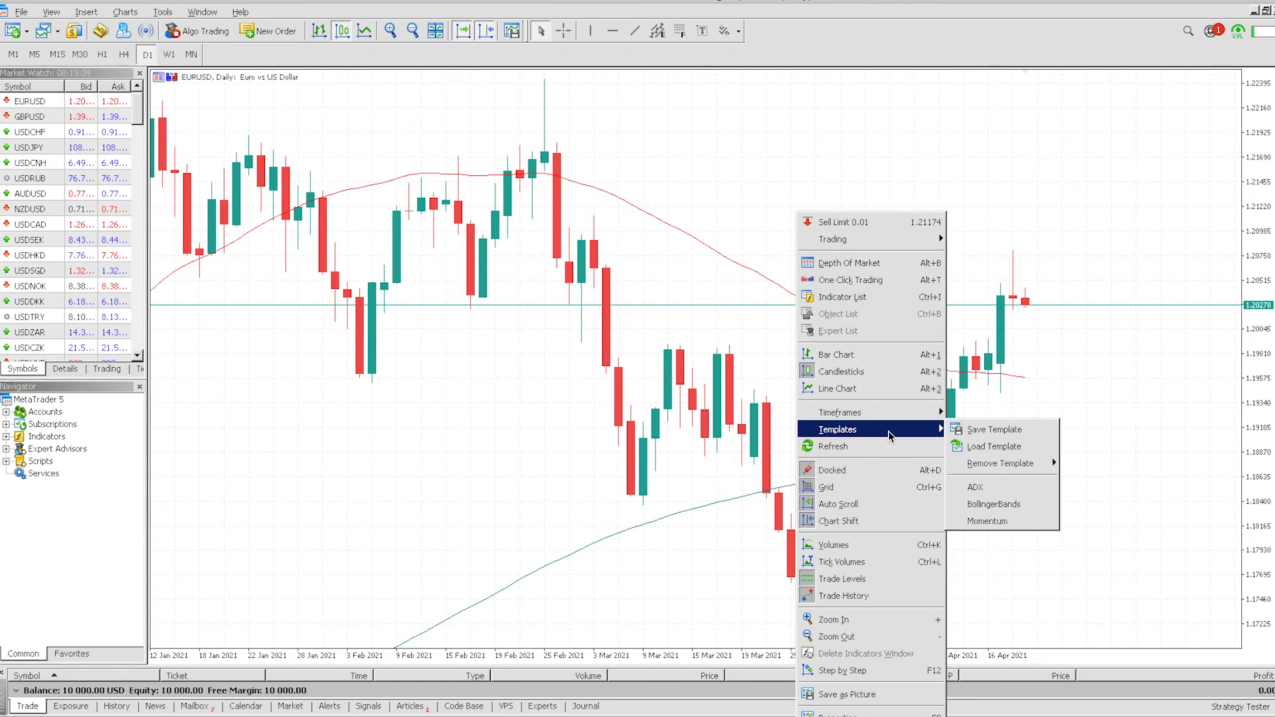
left_click(994, 430)
type("template_nam")
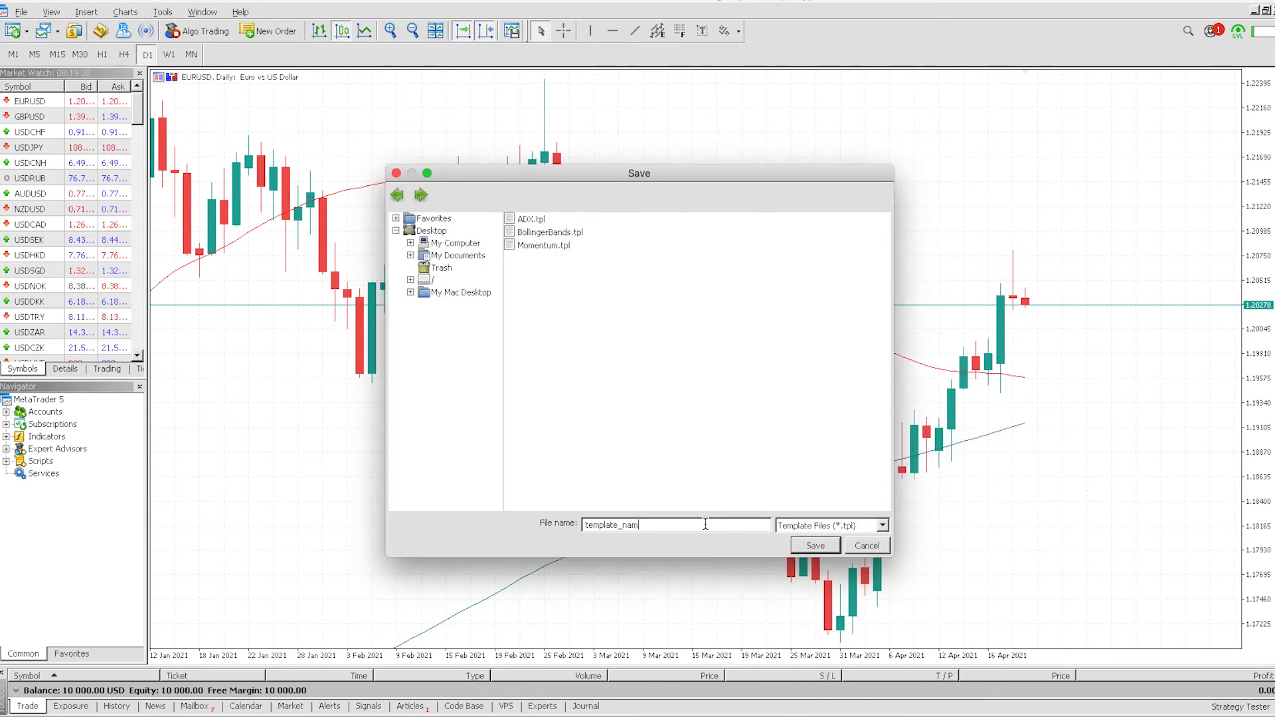
type("G")
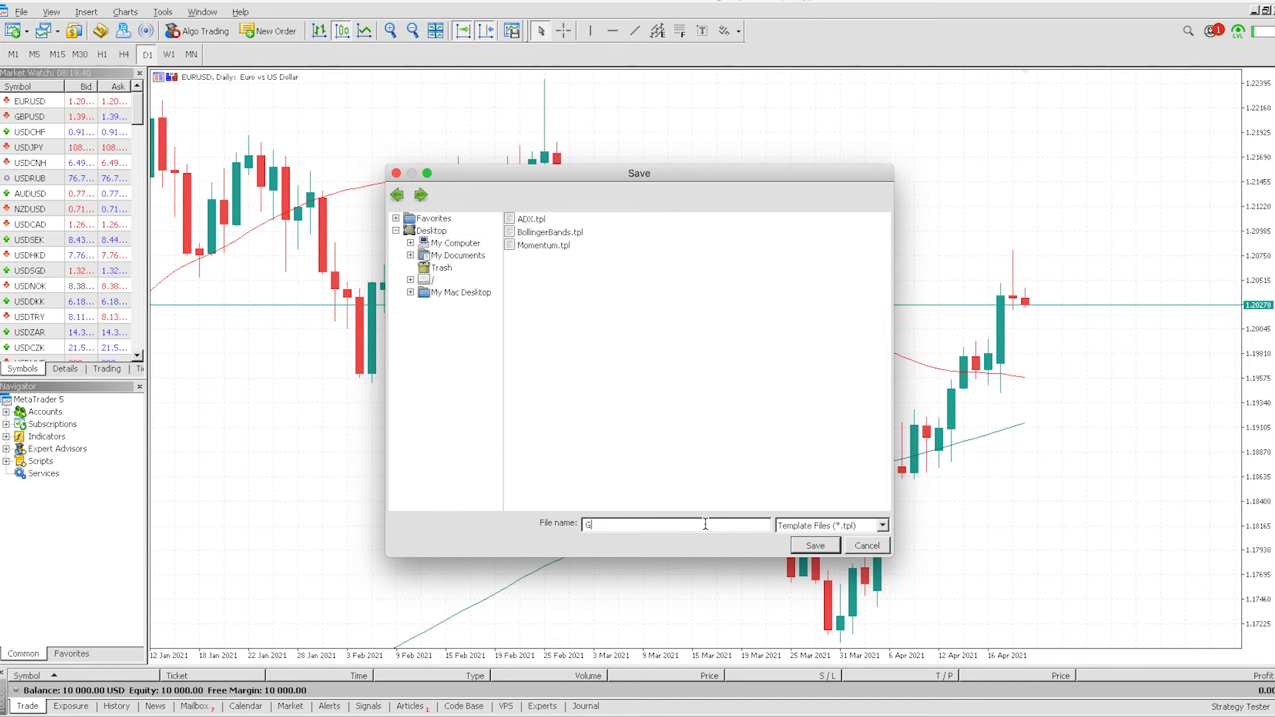
type("reen and")
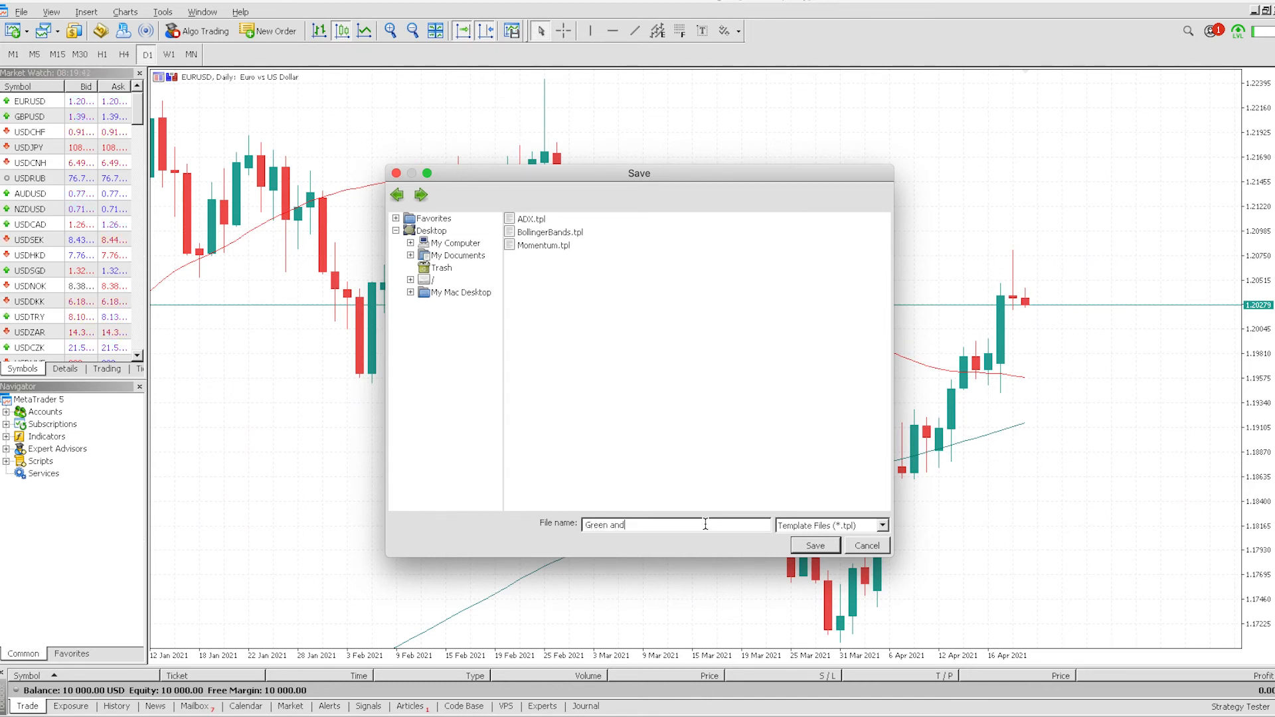
type("Red")
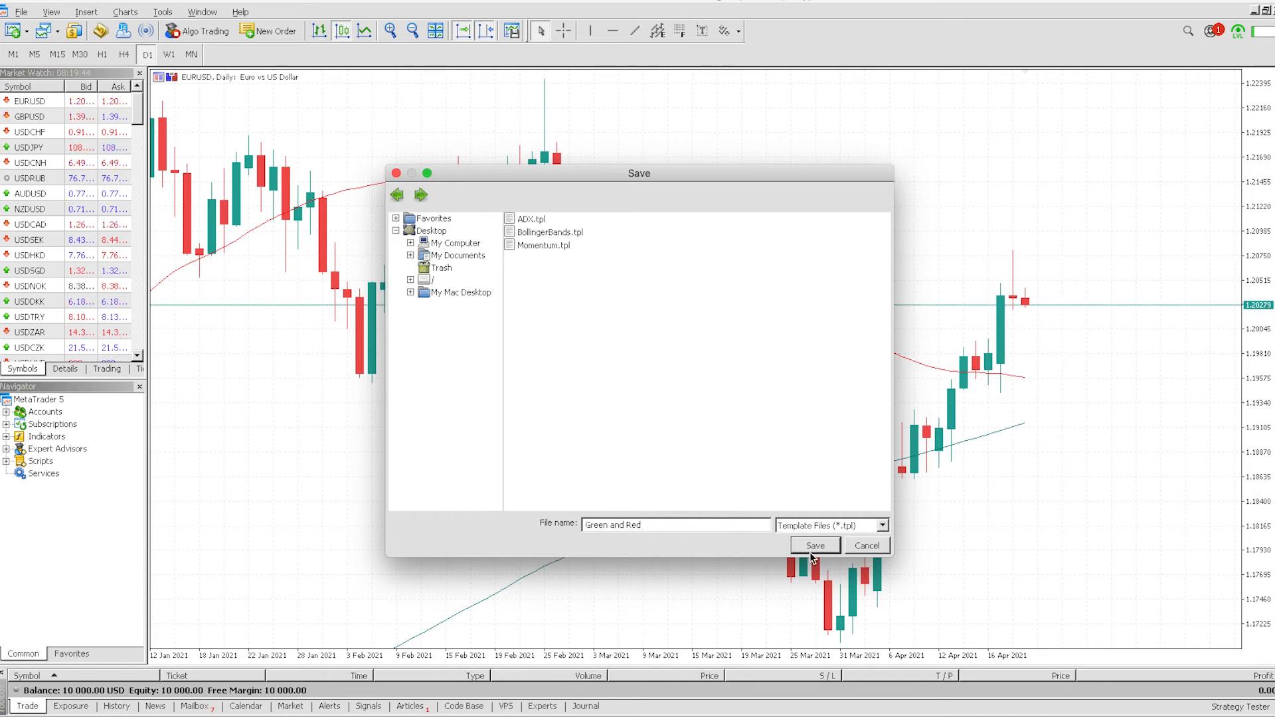
left_click(816, 545)
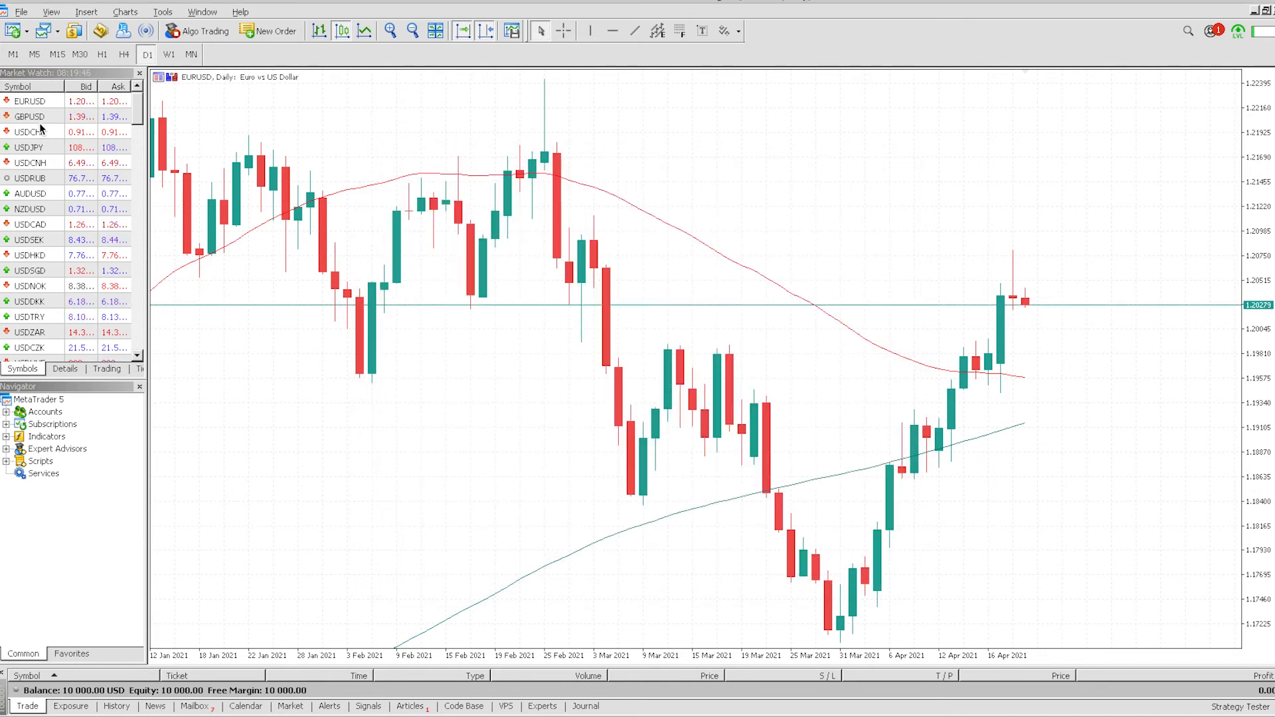
Open a GBPUSD chart window from Market Watch and apply the Green and Red template
right_click(26, 117)
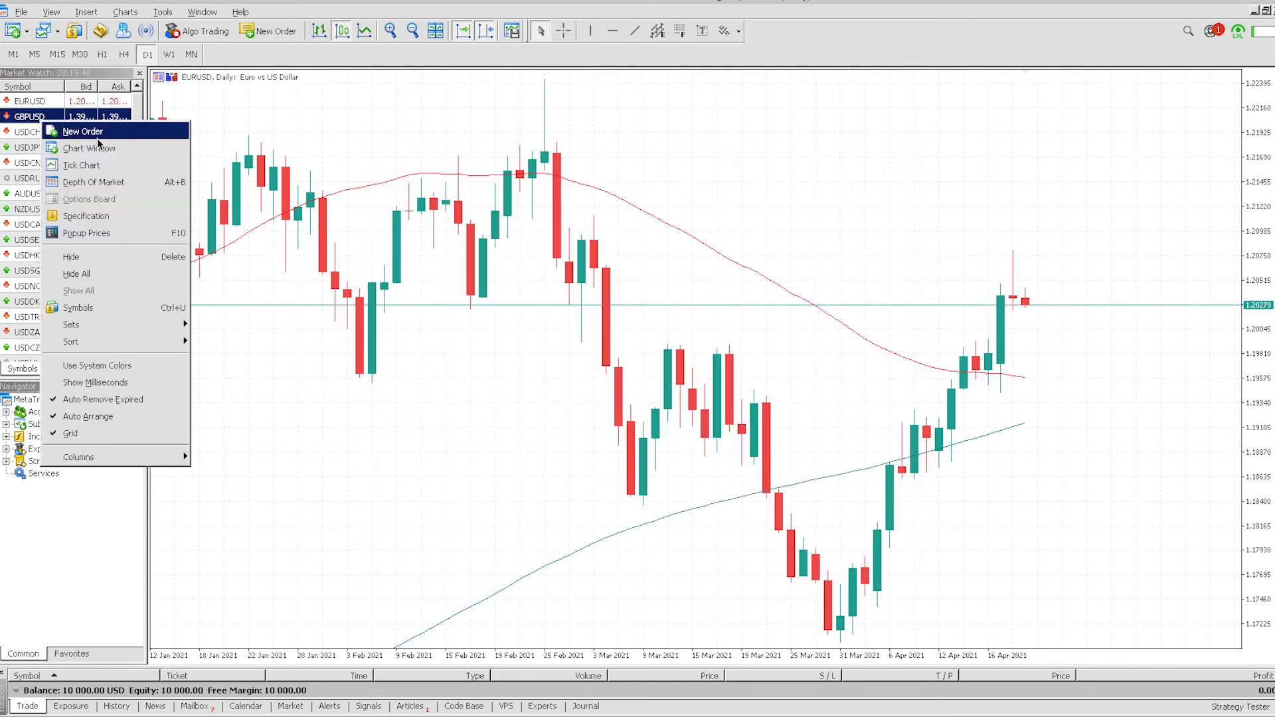
left_click(91, 149)
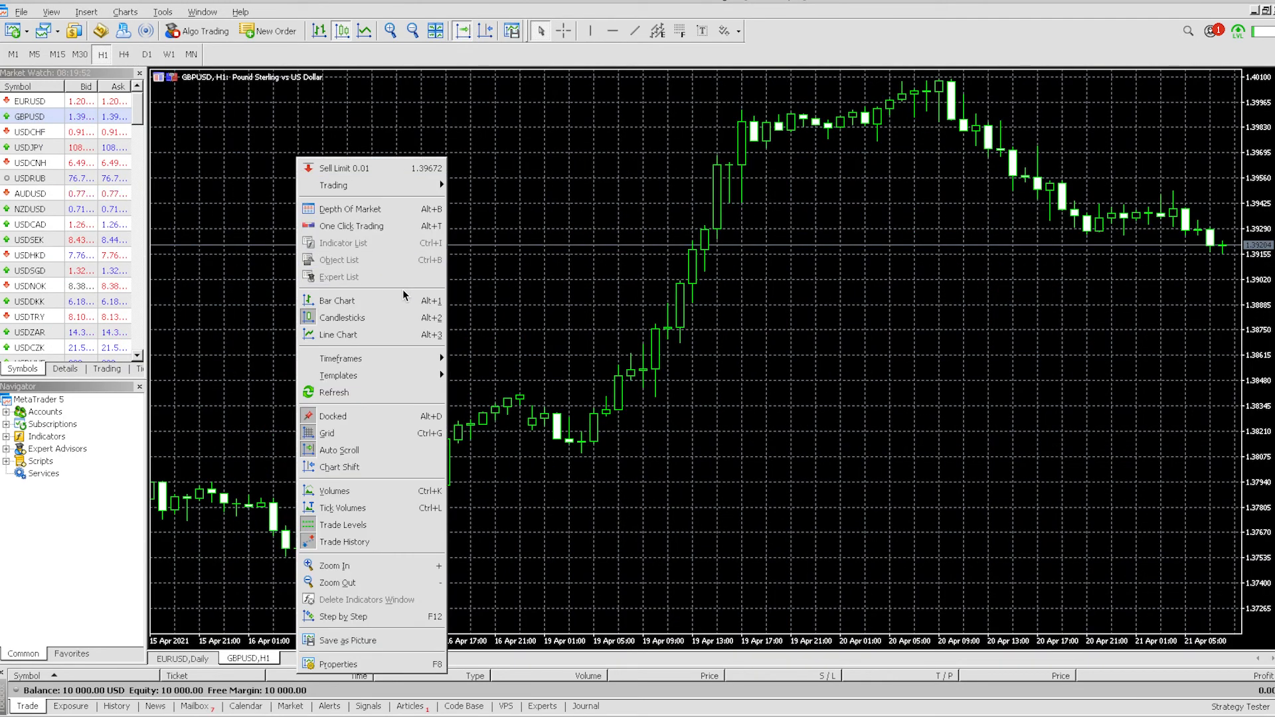
mouse_move(339, 375)
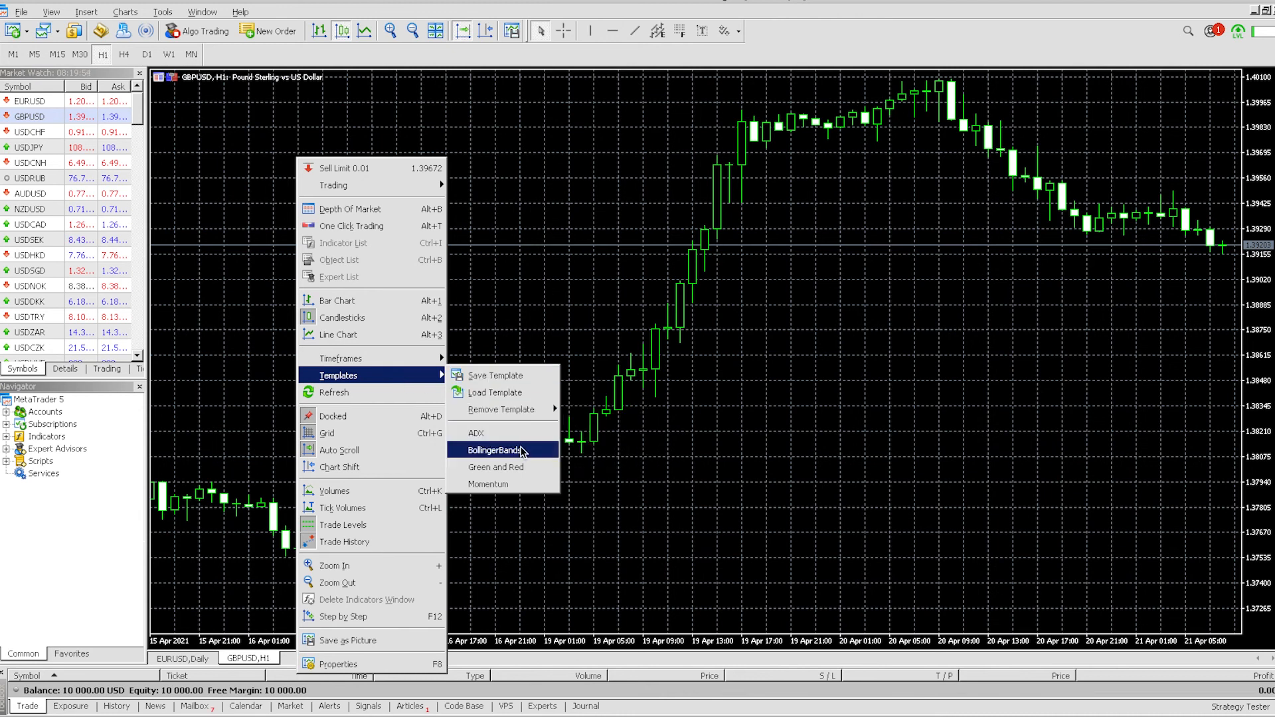
left_click(494, 451)
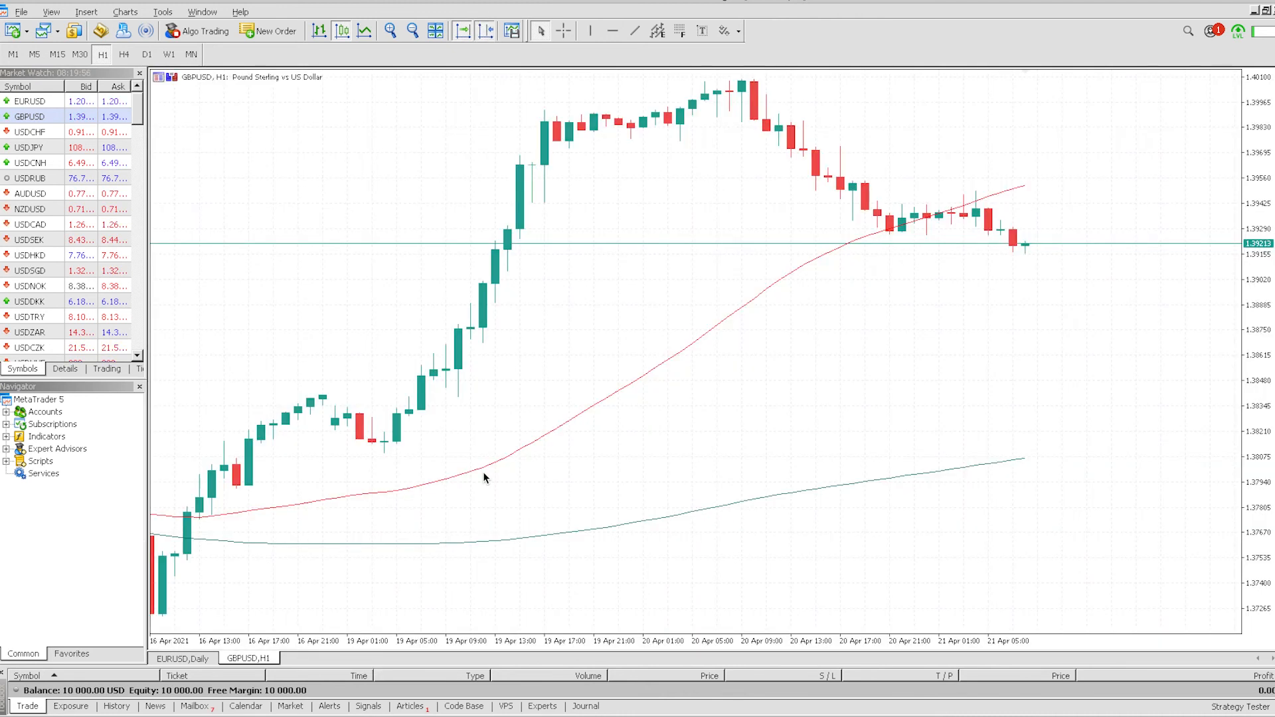
mouse_move(836, 444)
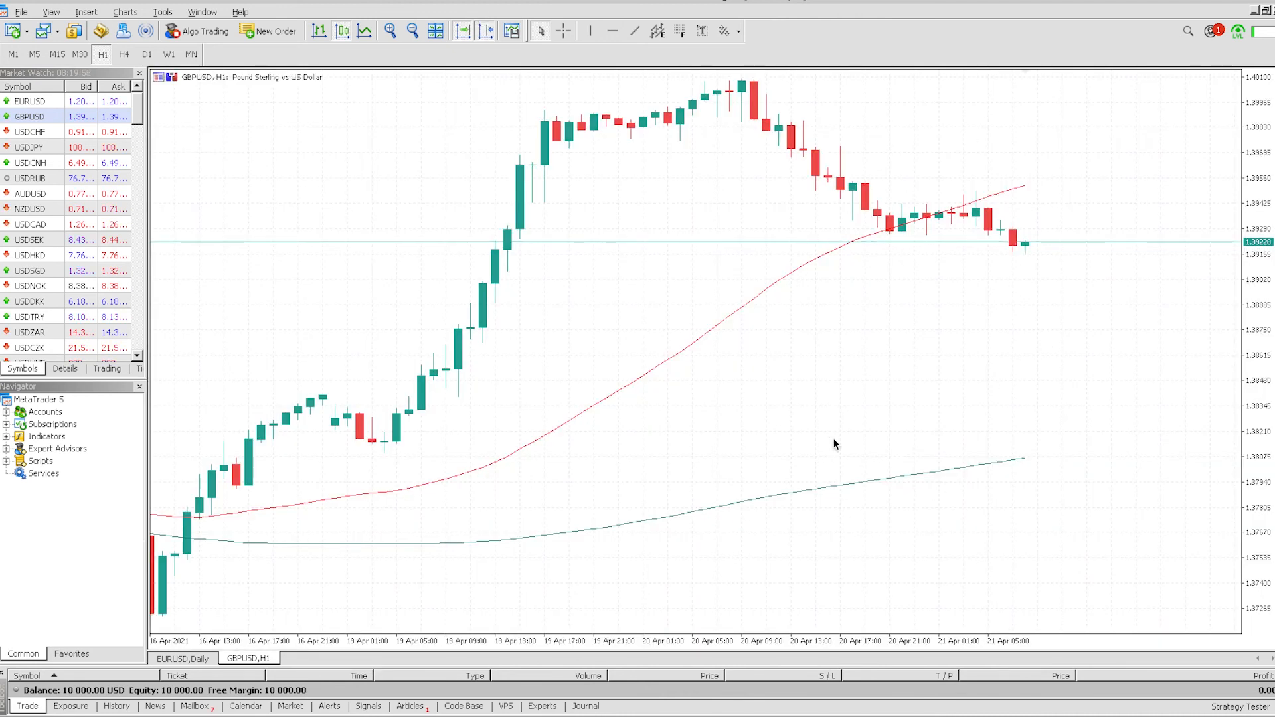